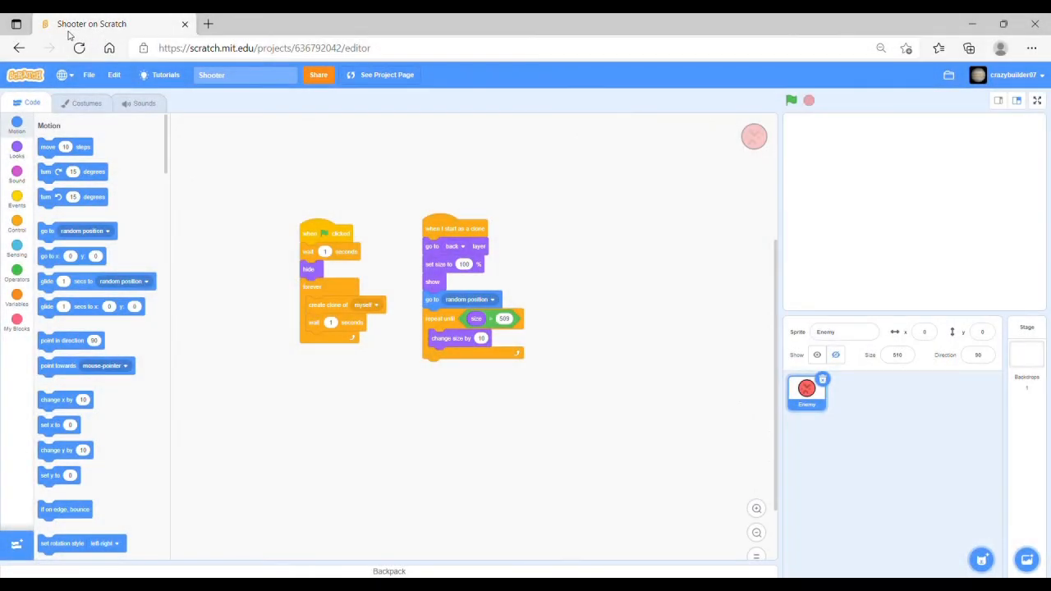
mouse_move(507, 226)
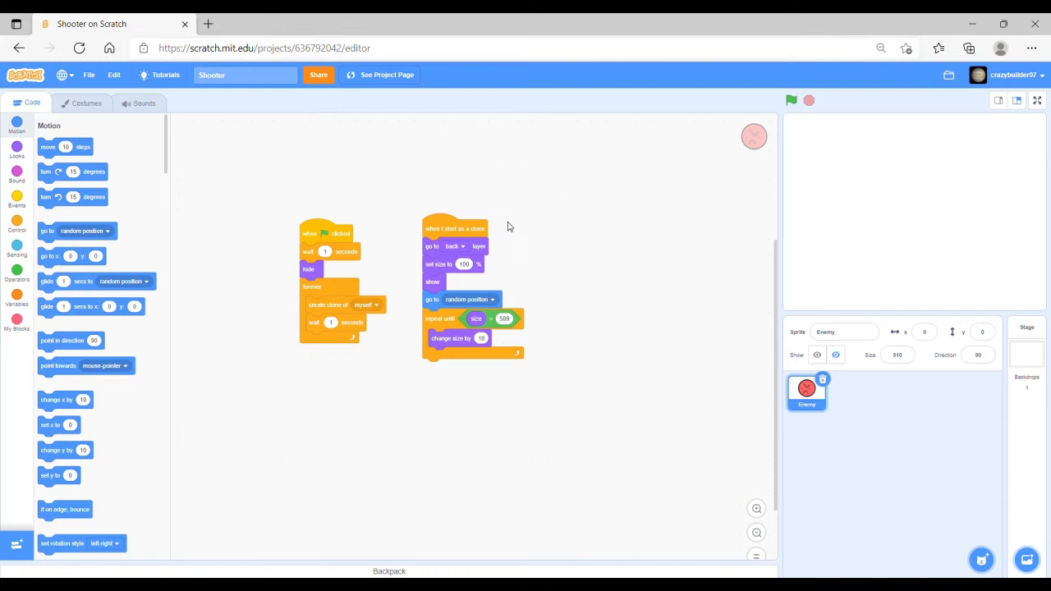
mouse_move(423, 166)
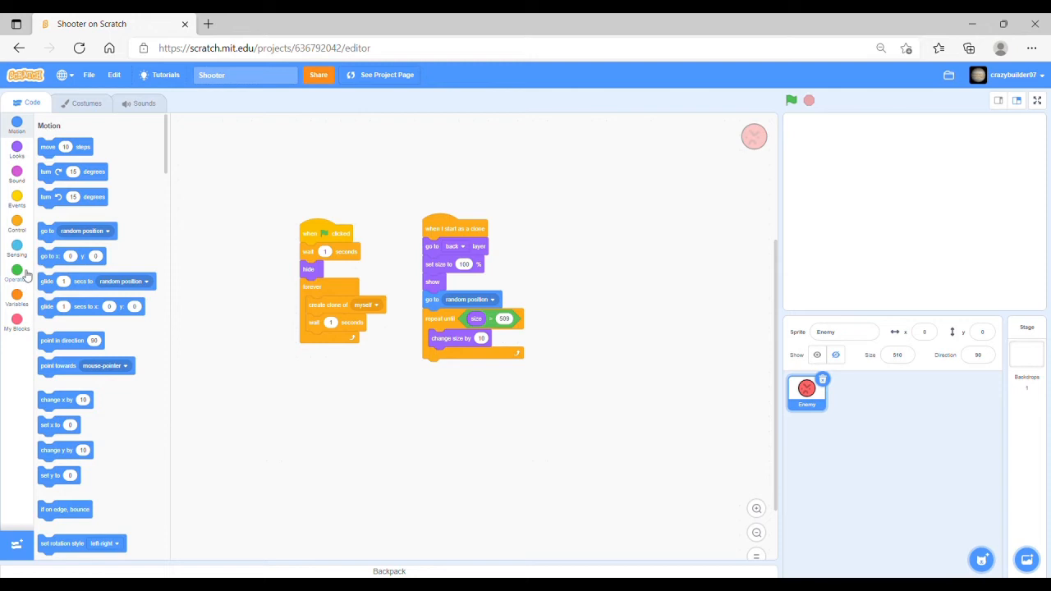
mouse_move(18, 298)
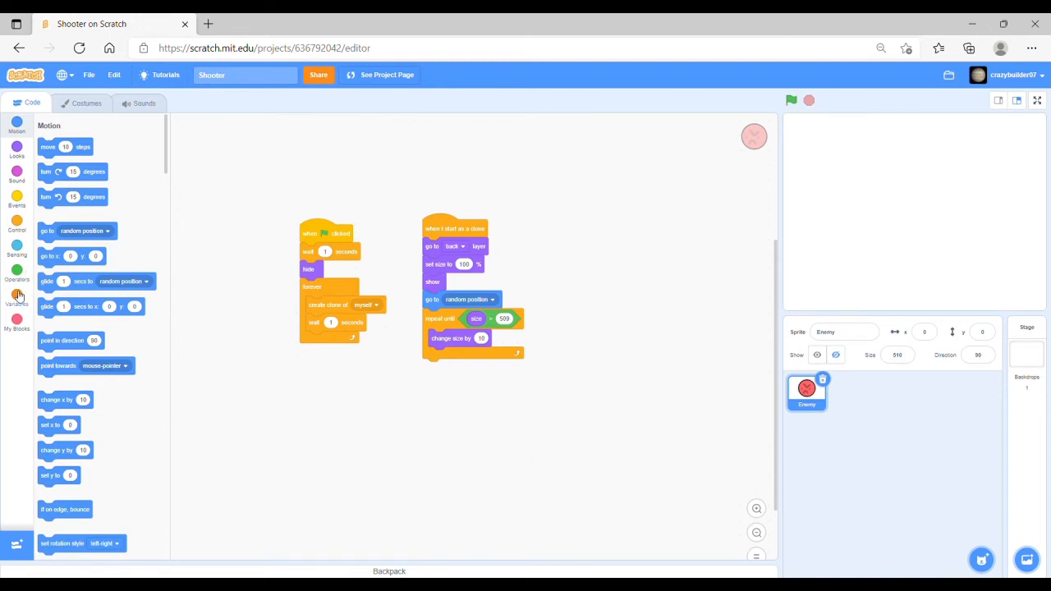
mouse_move(21, 297)
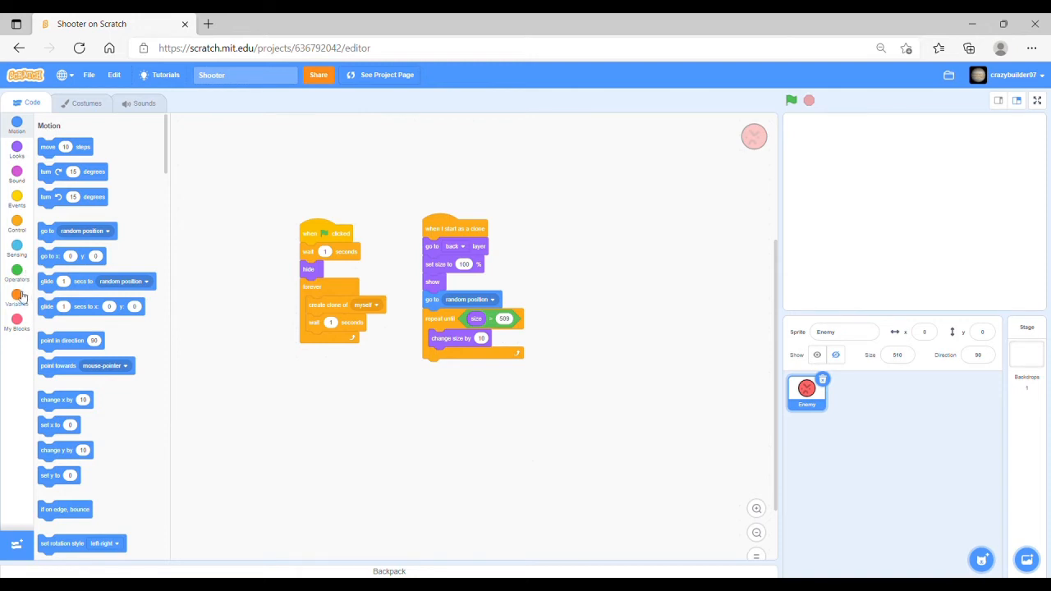
Step: Create a variable named Health, available for all sprites
left_click(17, 296)
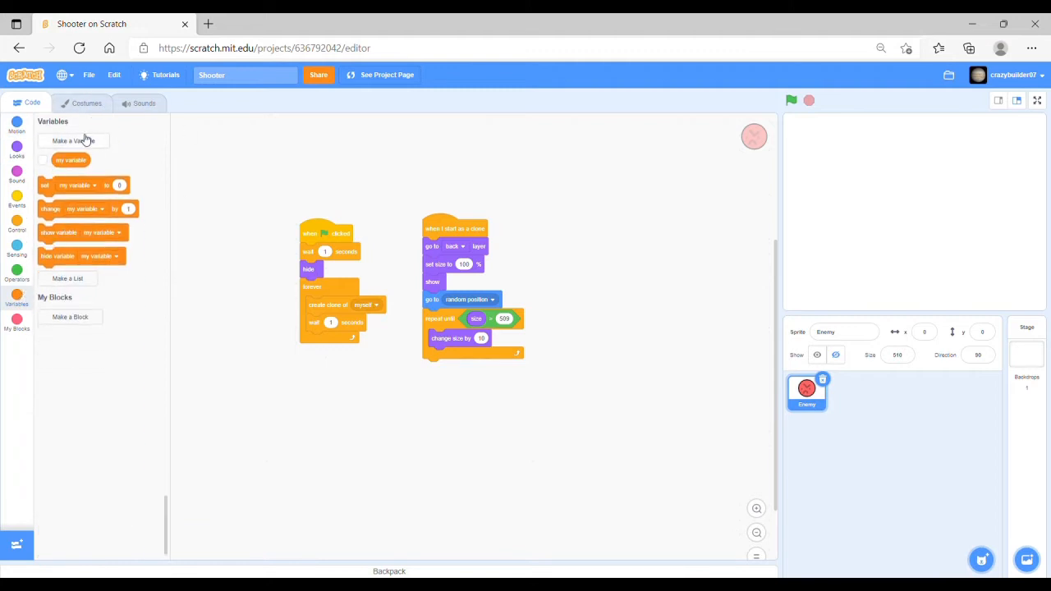
left_click(73, 141)
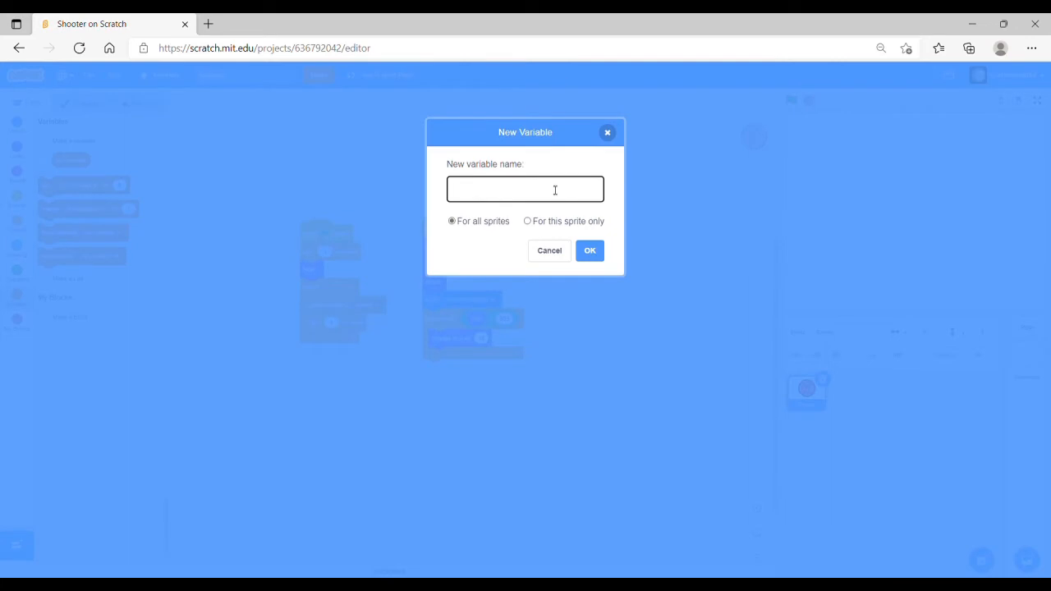
type("Health")
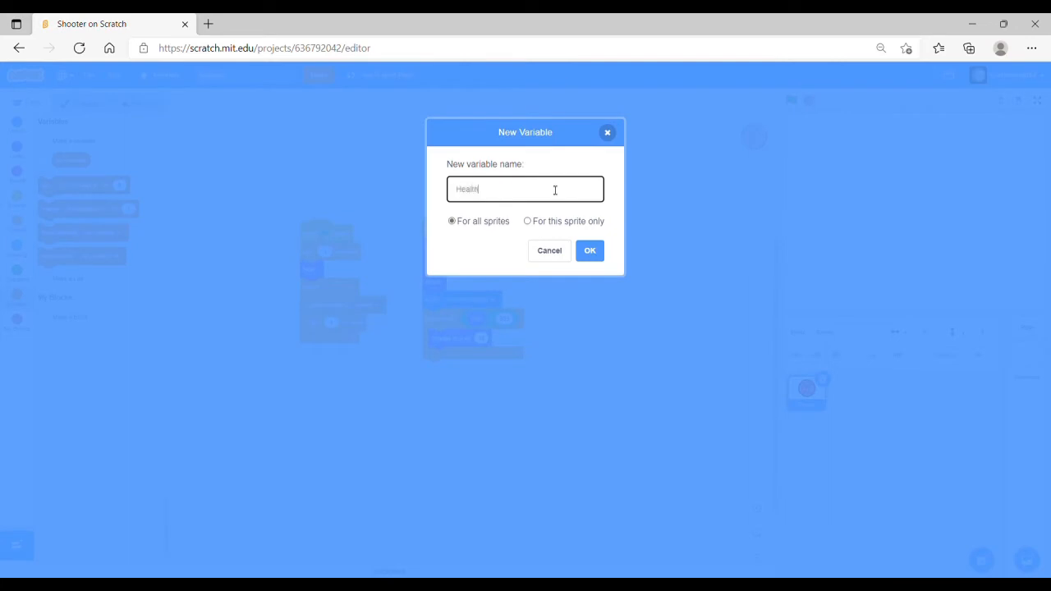
left_click(589, 251)
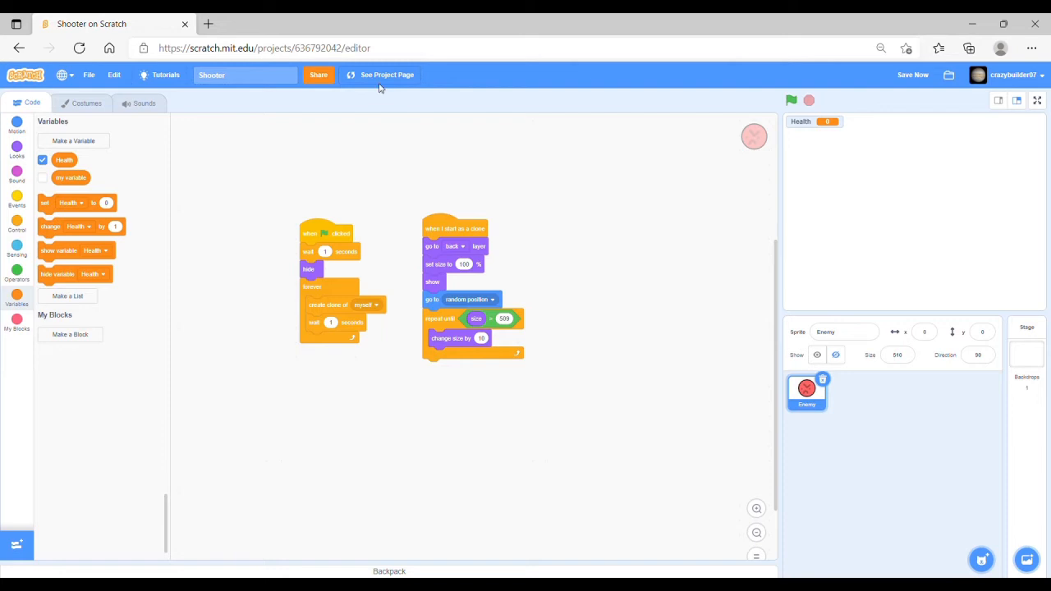
mouse_move(901, 362)
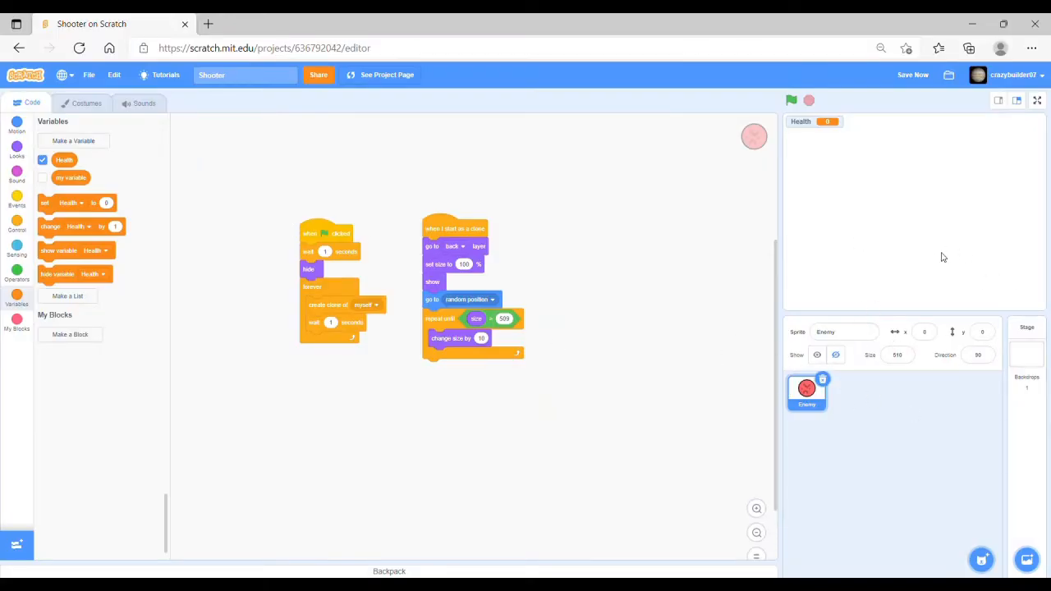
mouse_move(1036, 389)
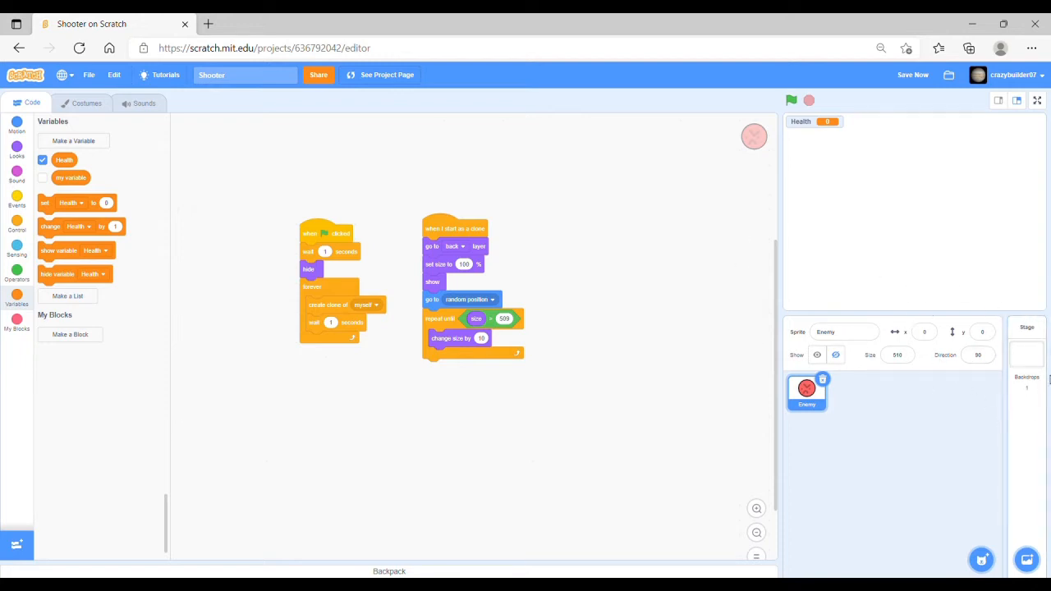
Step: On the Stage, build a 'when green flag clicked' script that sets Health to 10
left_click(1026, 353)
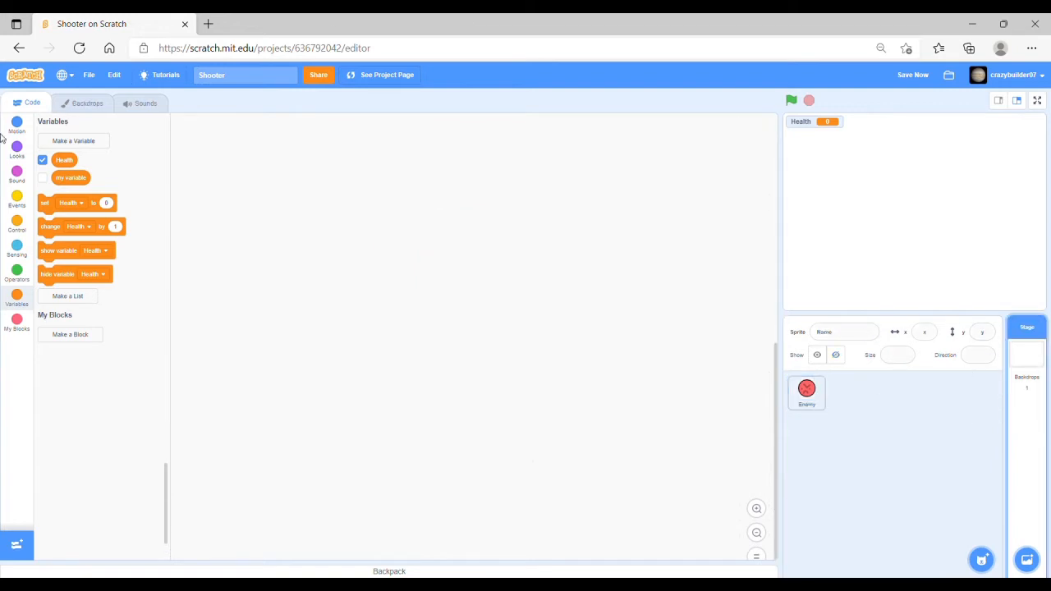
left_click(16, 199)
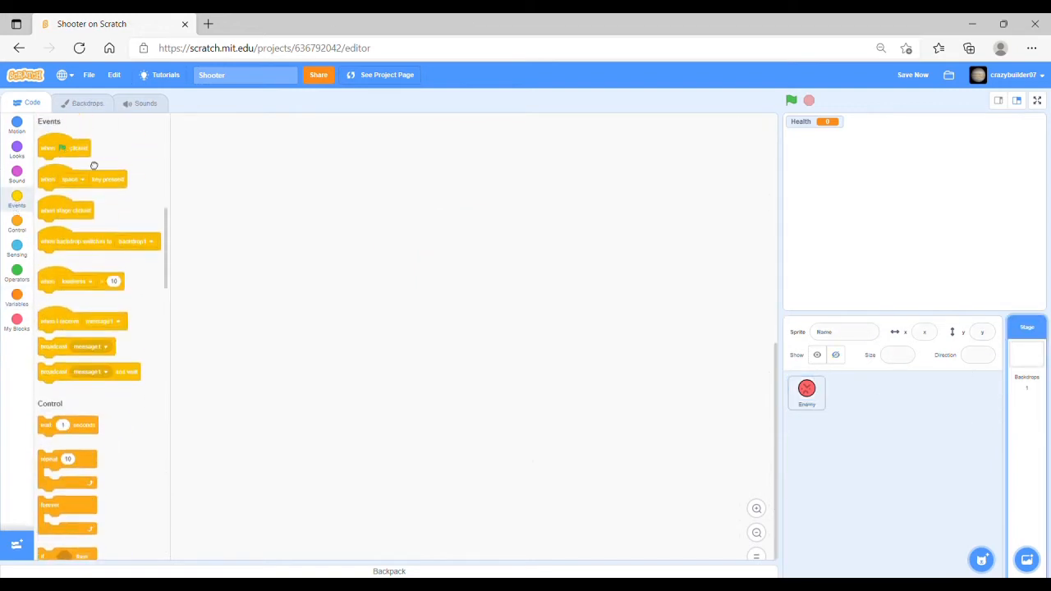
left_click(16, 294)
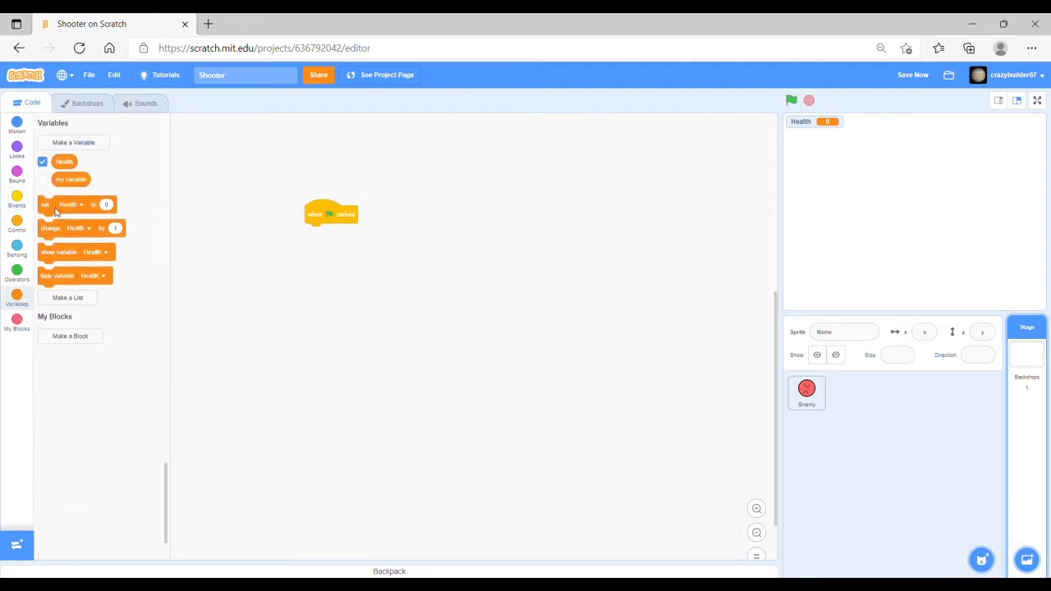
left_click_drag(70, 204, 329, 238)
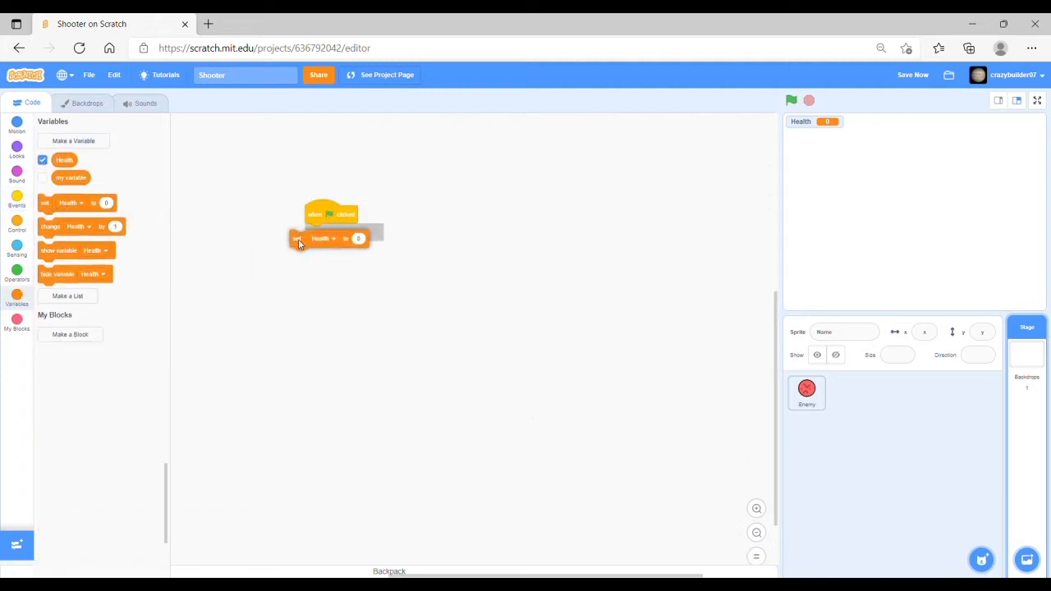
left_click_drag(321, 238, 336, 233)
type("10")
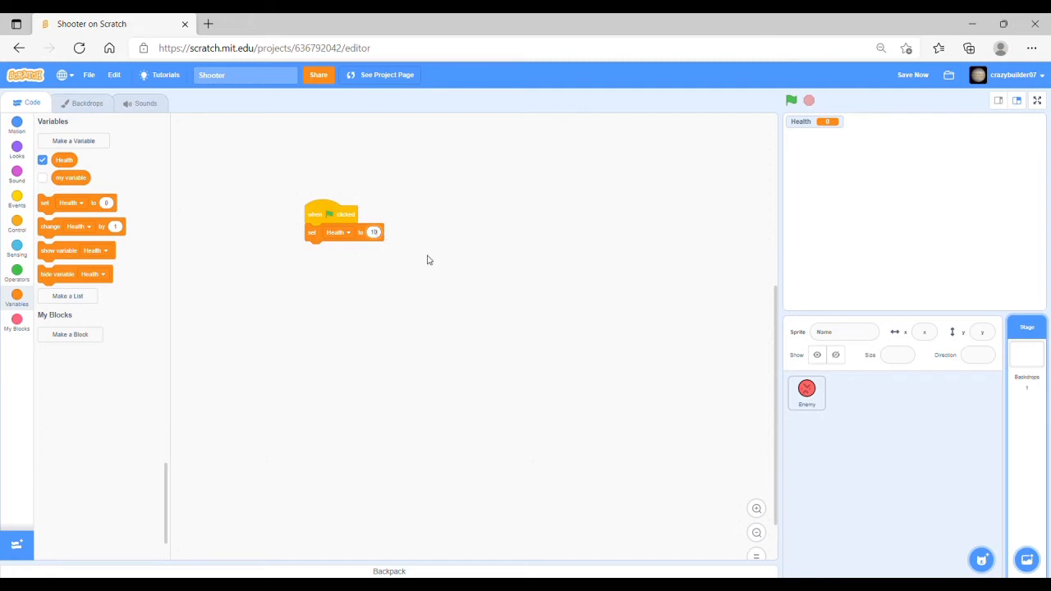
left_click(806, 393)
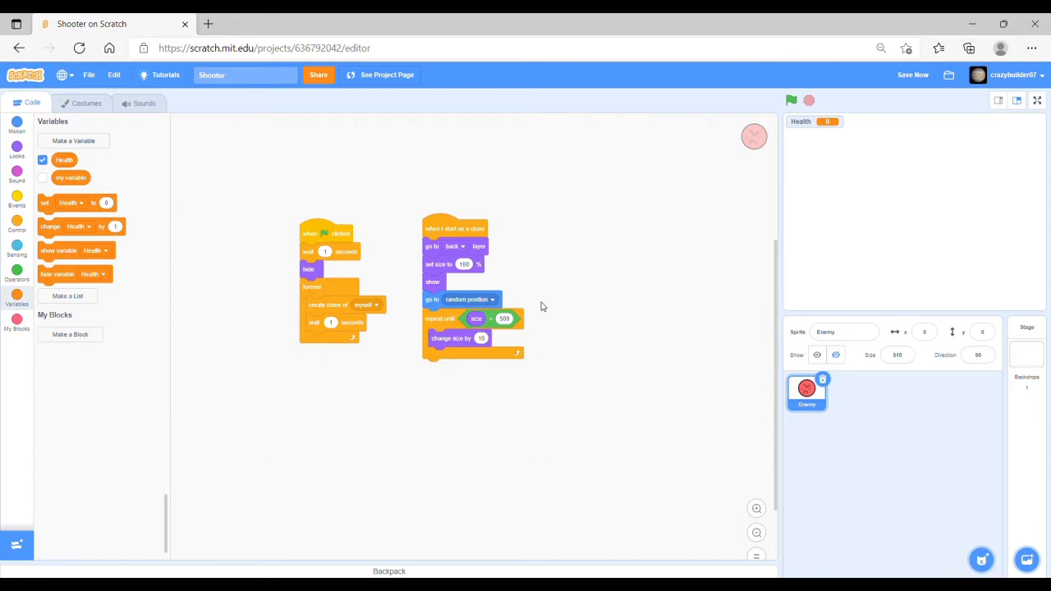
Step: Add 'change Health by -1' under the Enemy clone's repeat-until loop
left_click(791, 100)
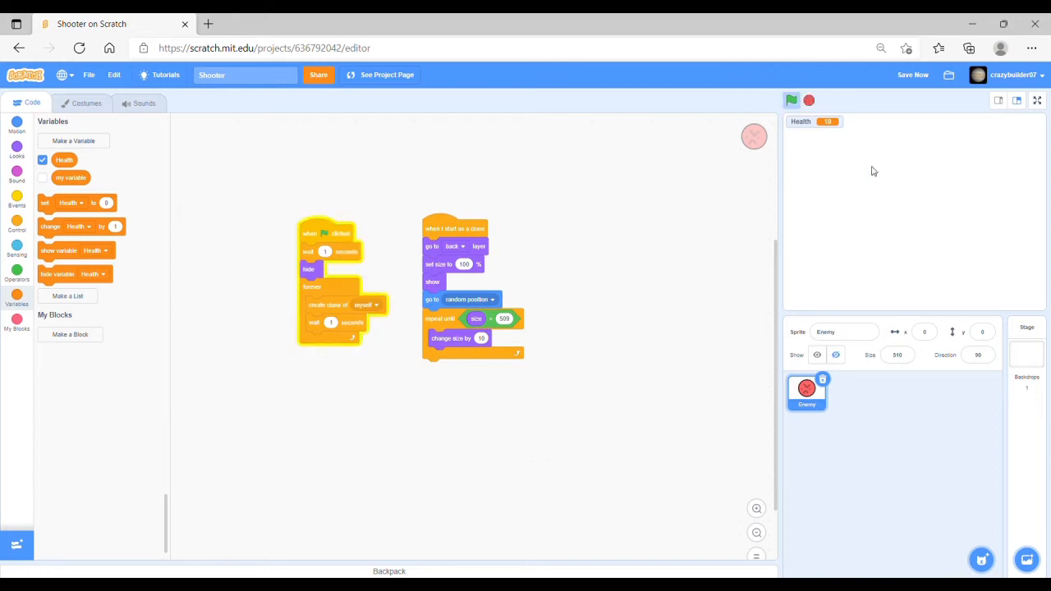
left_click(791, 99)
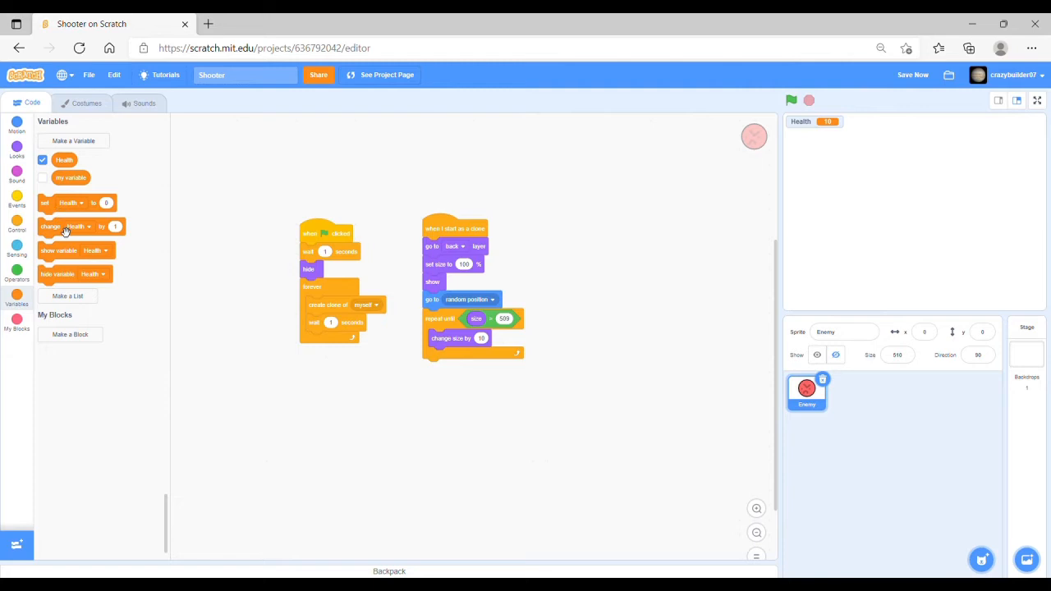
left_click_drag(66, 226, 427, 383)
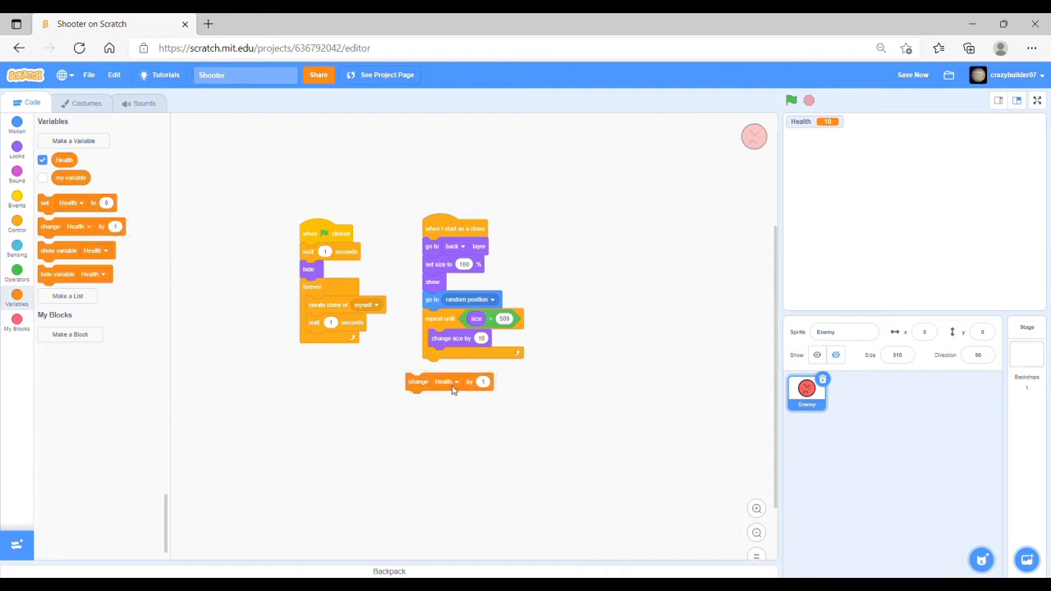
left_click(483, 381)
type("-1")
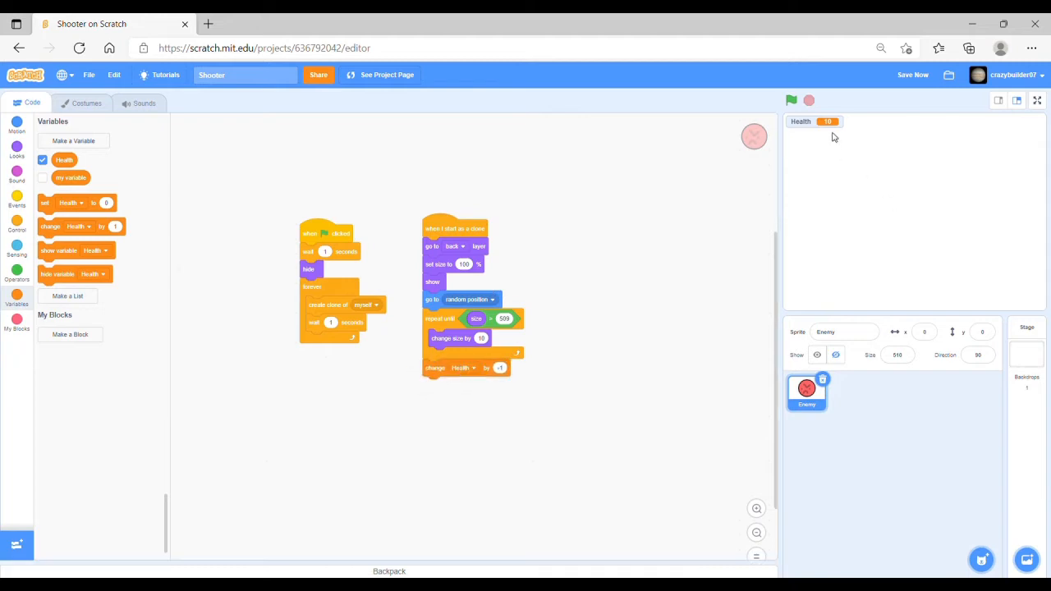
Step: Run the game and stop it once Health has drained to 1
left_click(791, 99)
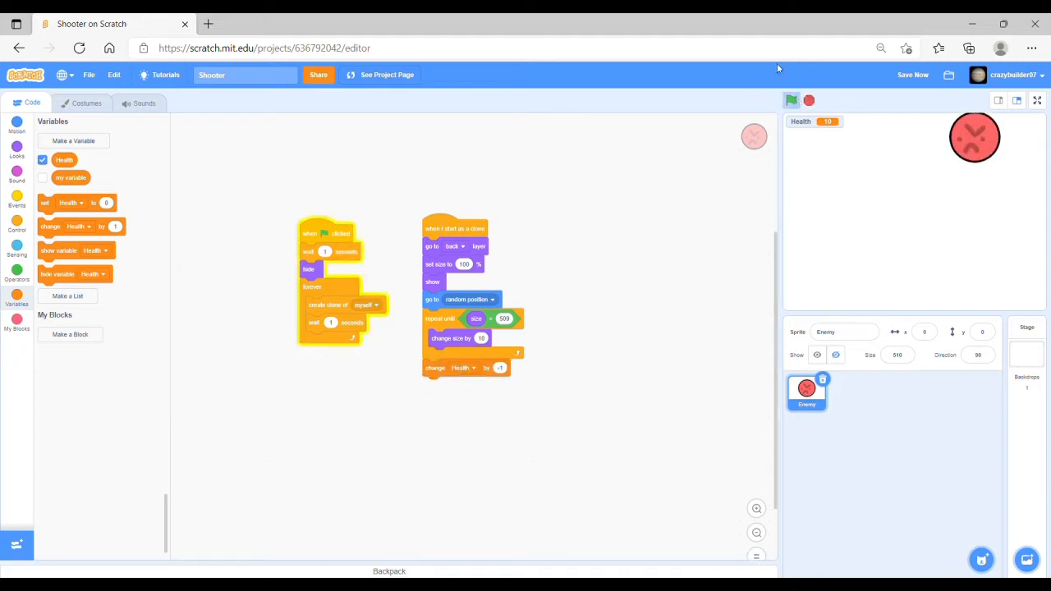
left_click(791, 100)
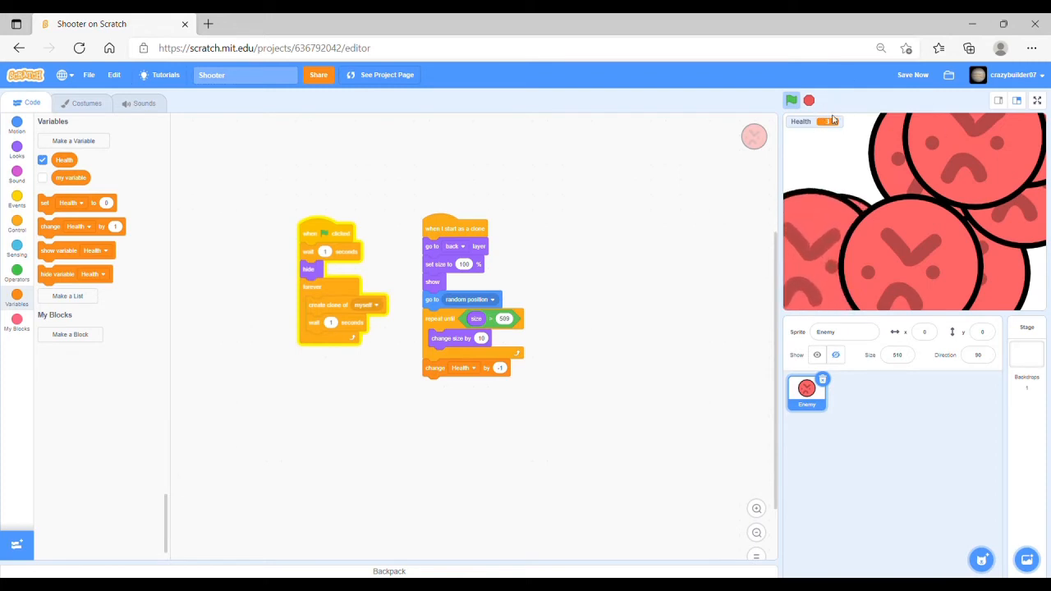
left_click(791, 100)
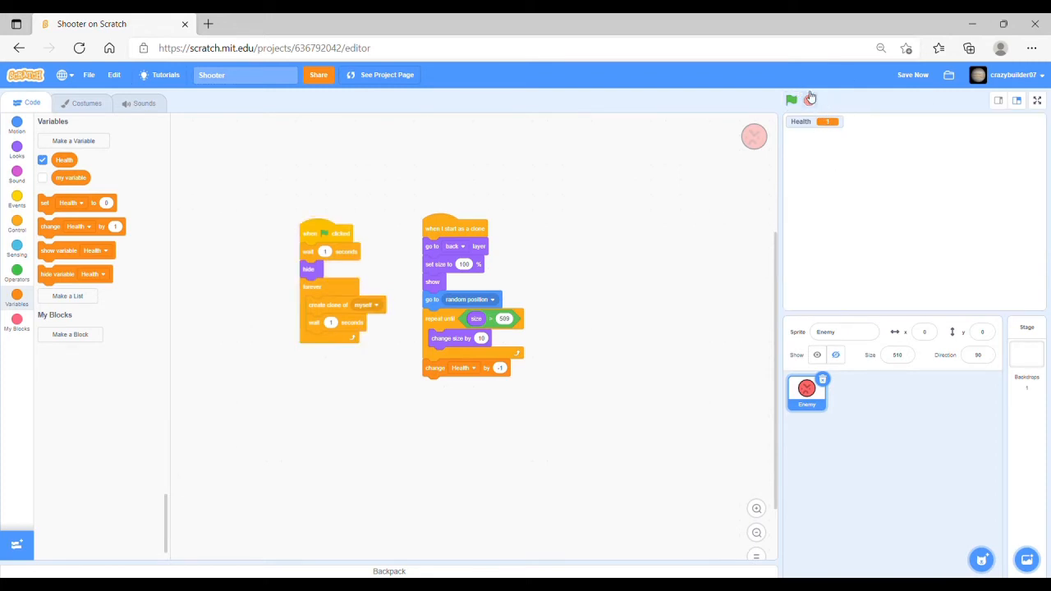
left_click(790, 99)
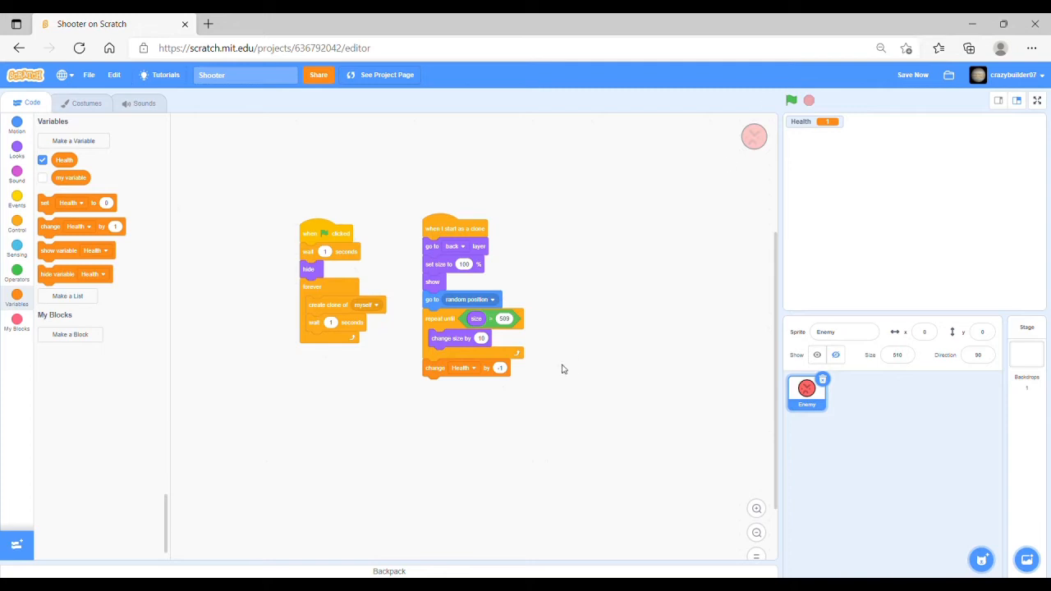
mouse_move(583, 408)
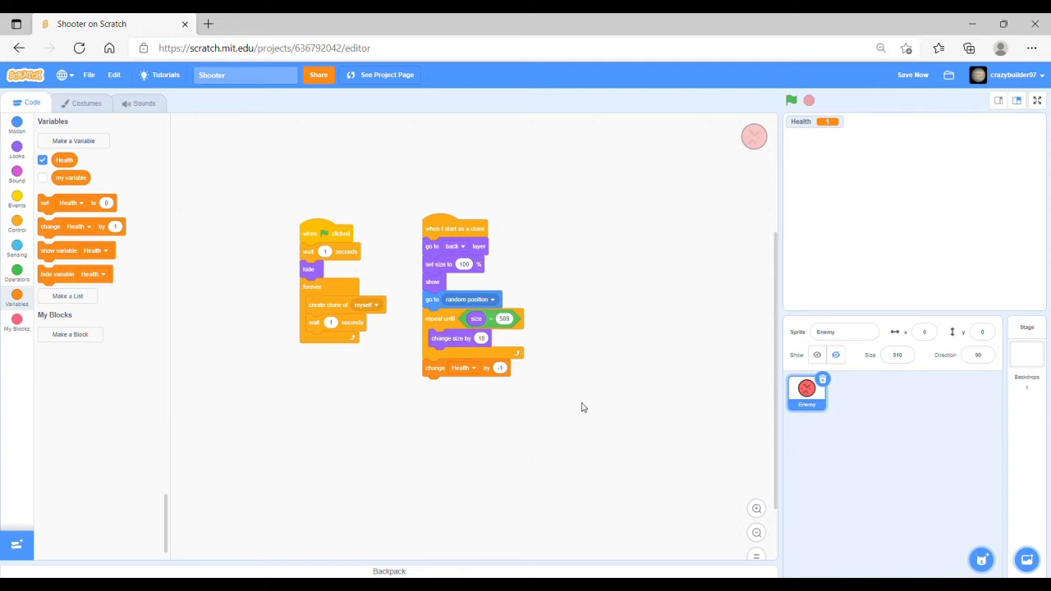
mouse_move(662, 17)
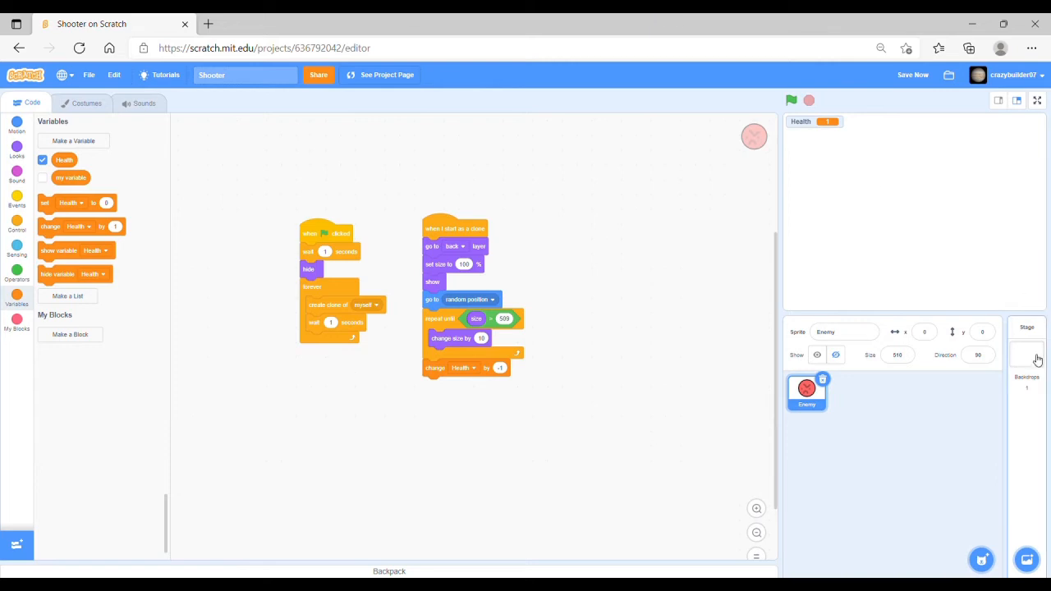
Step: Select the Stage and open its backdrops, bringing up the existing backdrop's options
left_click(1027, 349)
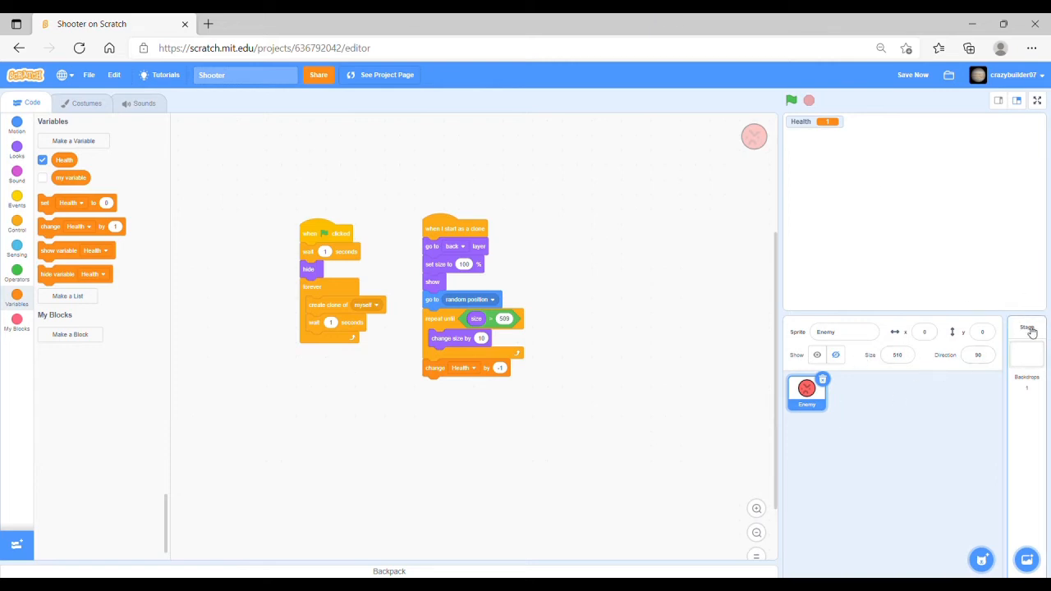
left_click(1027, 345)
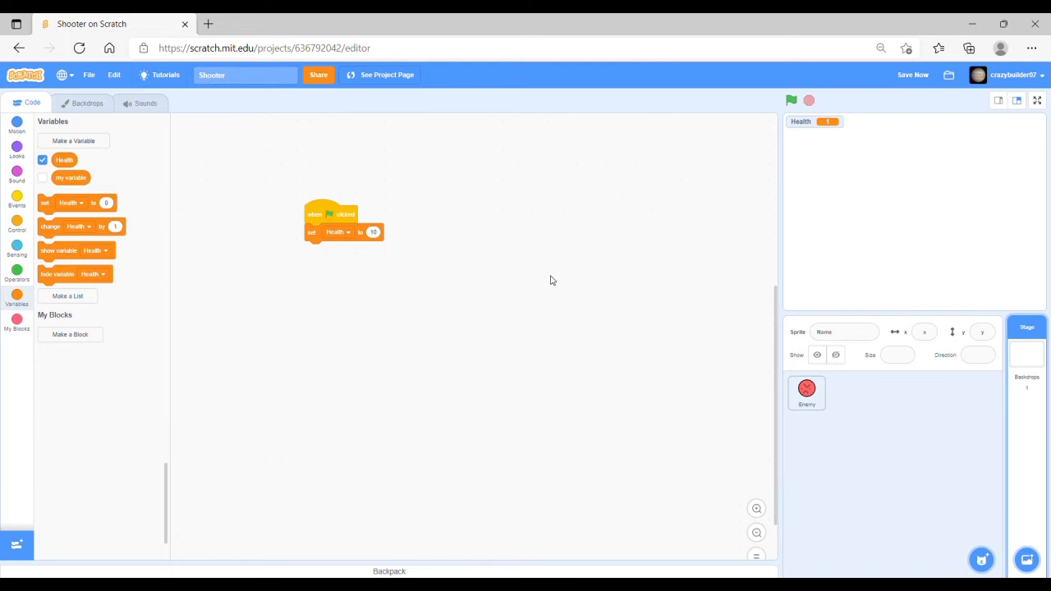
mouse_move(86, 103)
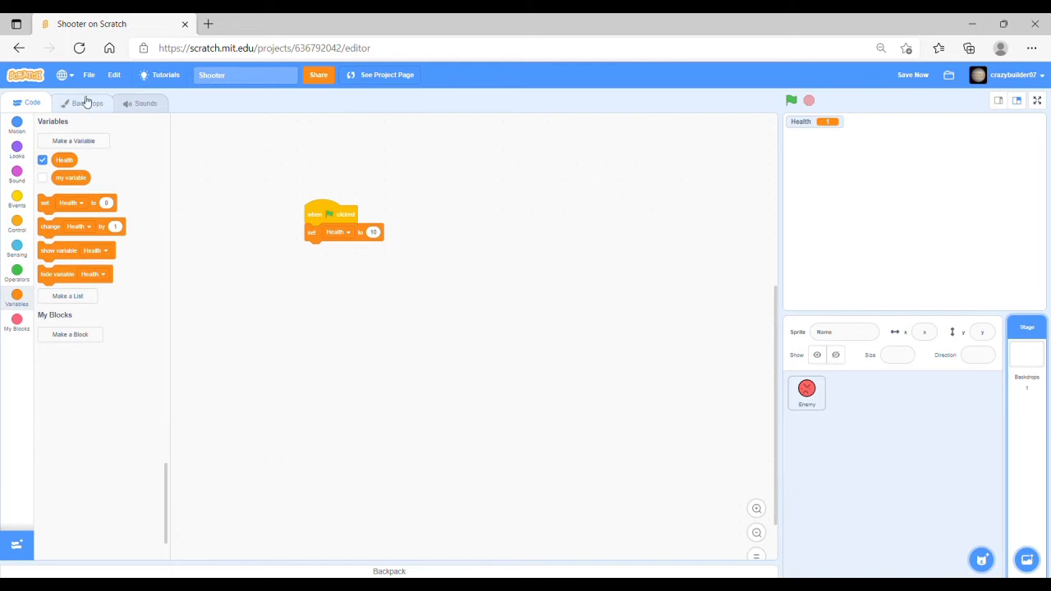
left_click(87, 102)
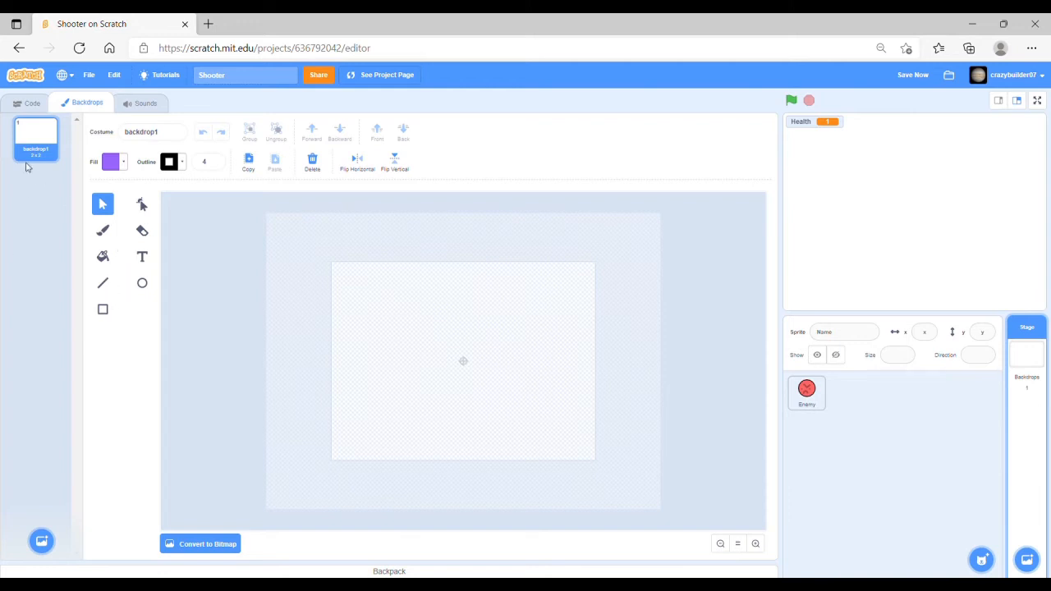
right_click(35, 140)
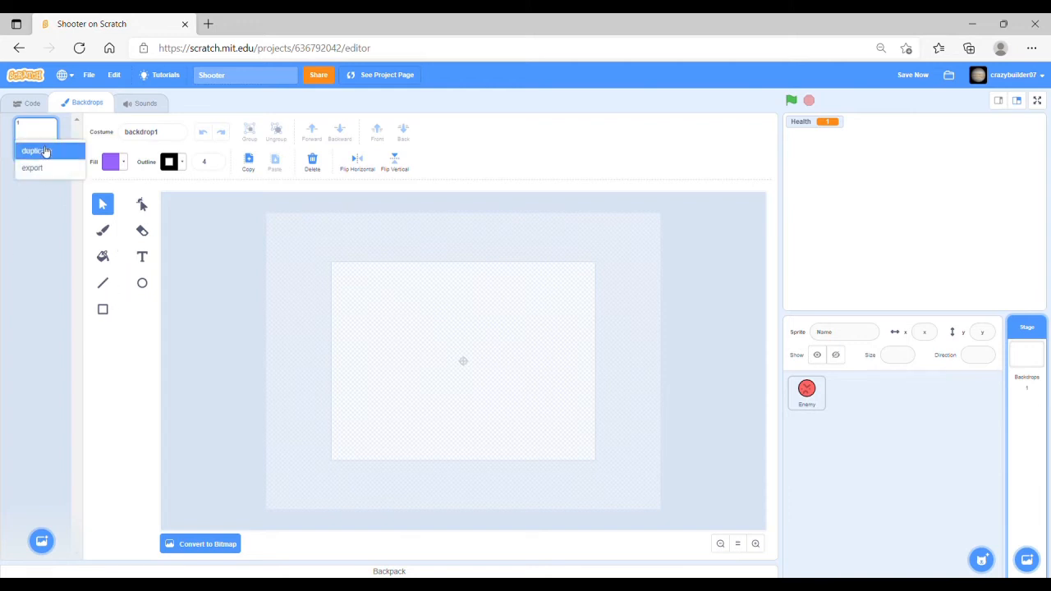
mouse_move(46, 261)
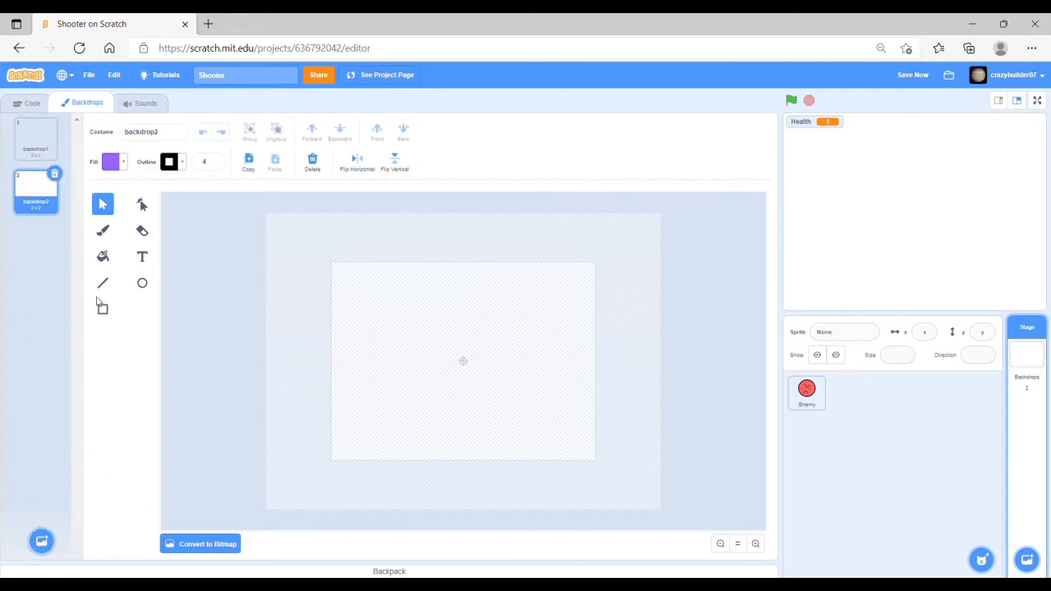
Step: Set the fill to dark red and draw a rectangle covering the whole backdrop2 canvas
left_click(110, 161)
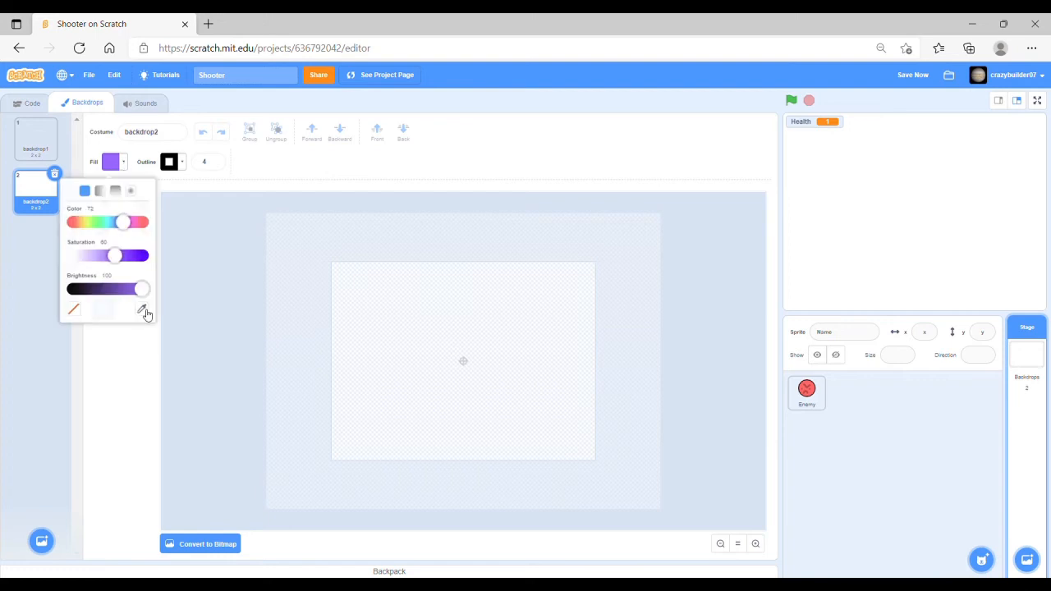
left_click_drag(142, 288, 123, 287)
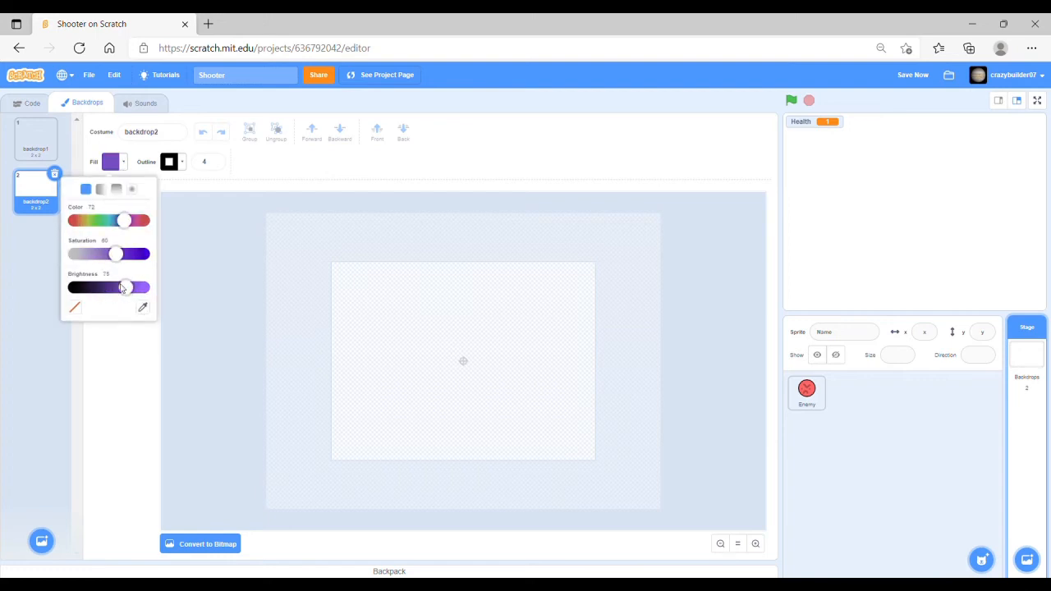
left_click_drag(125, 287, 113, 288)
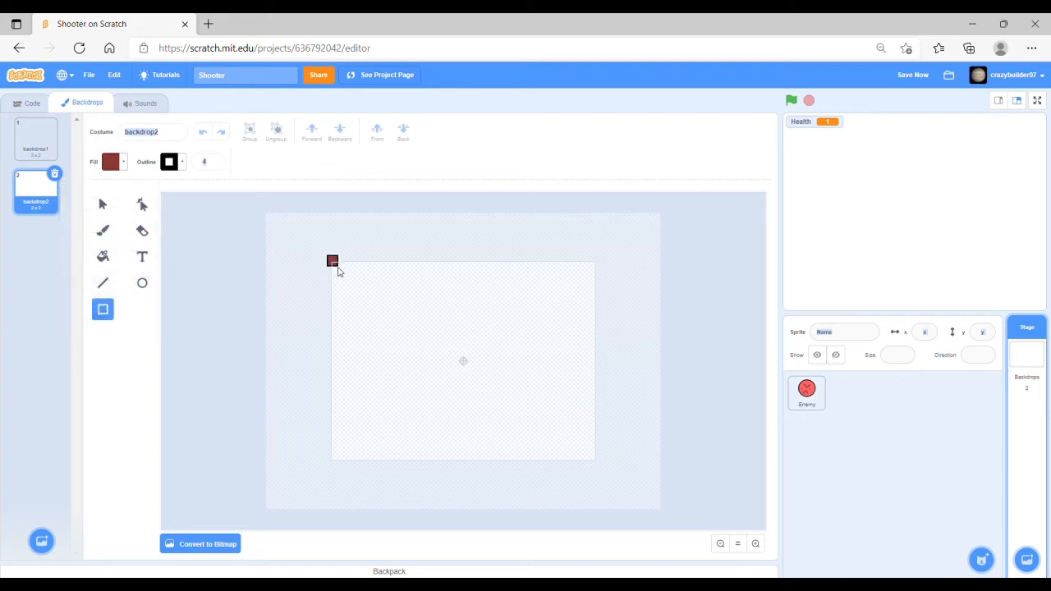
left_click_drag(331, 261, 621, 478)
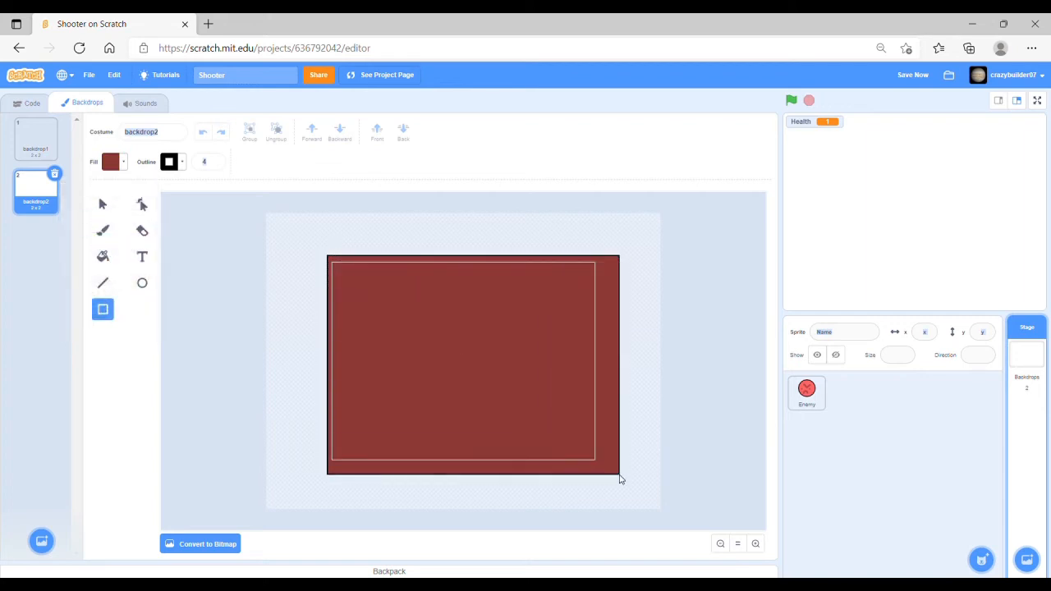
left_click_drag(620, 479, 600, 471)
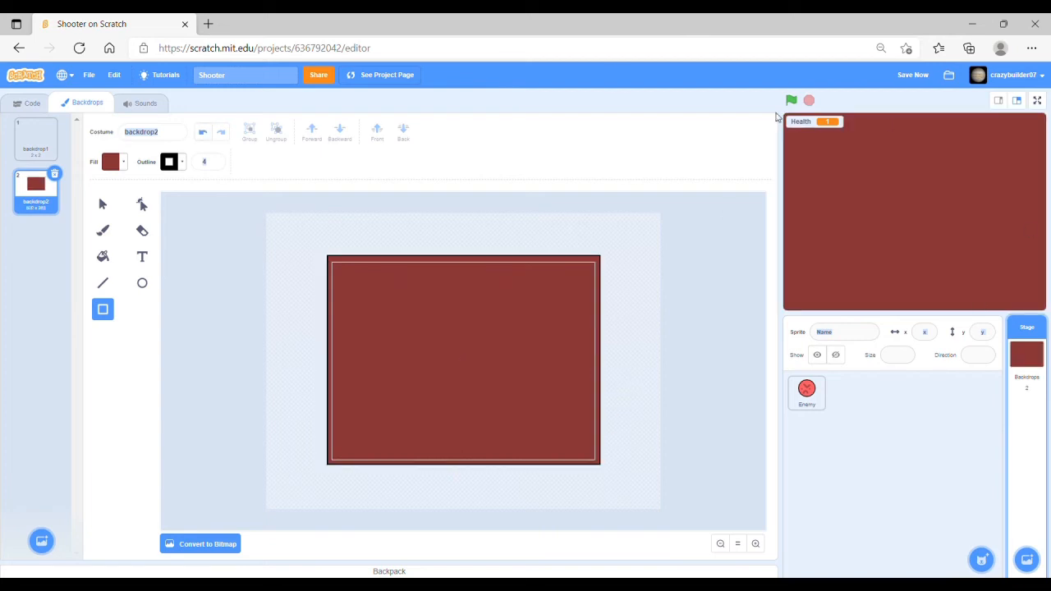
mouse_move(147, 257)
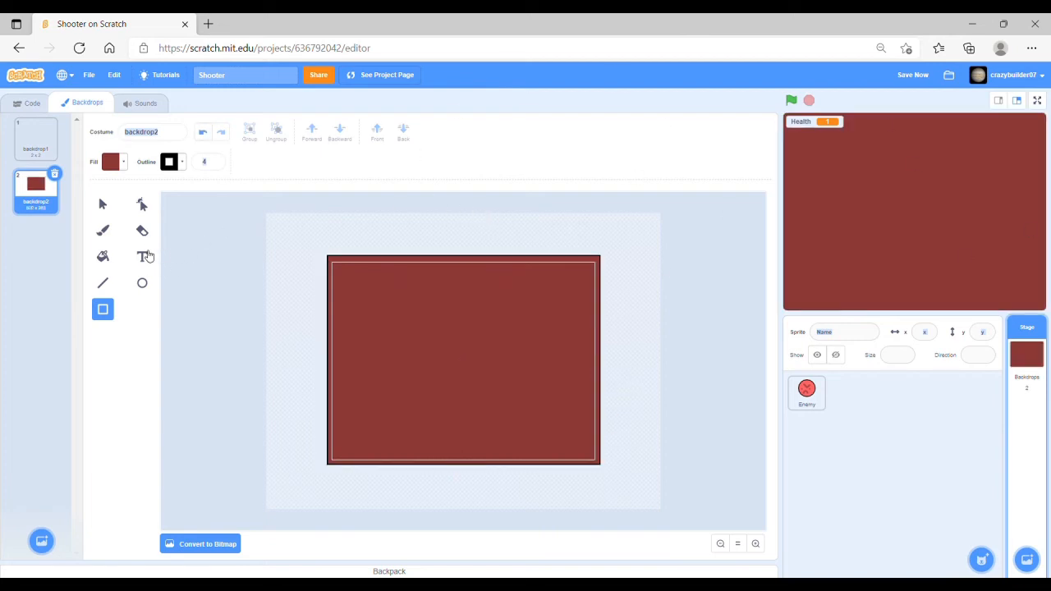
Step: Add black 'Game Over' text to backdrop2 and drag it to the centre
left_click(142, 257)
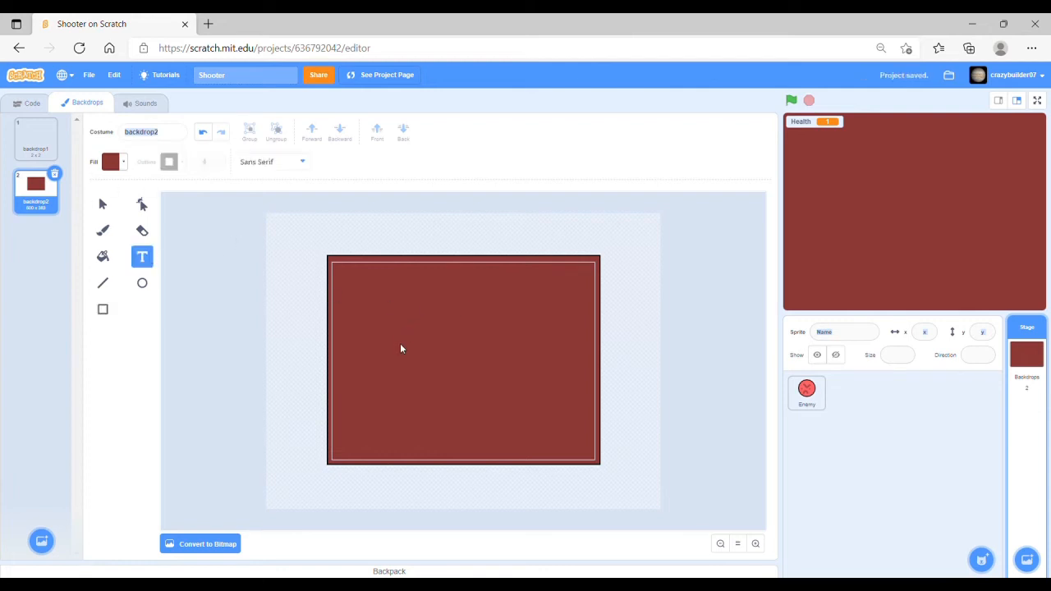
left_click(111, 162)
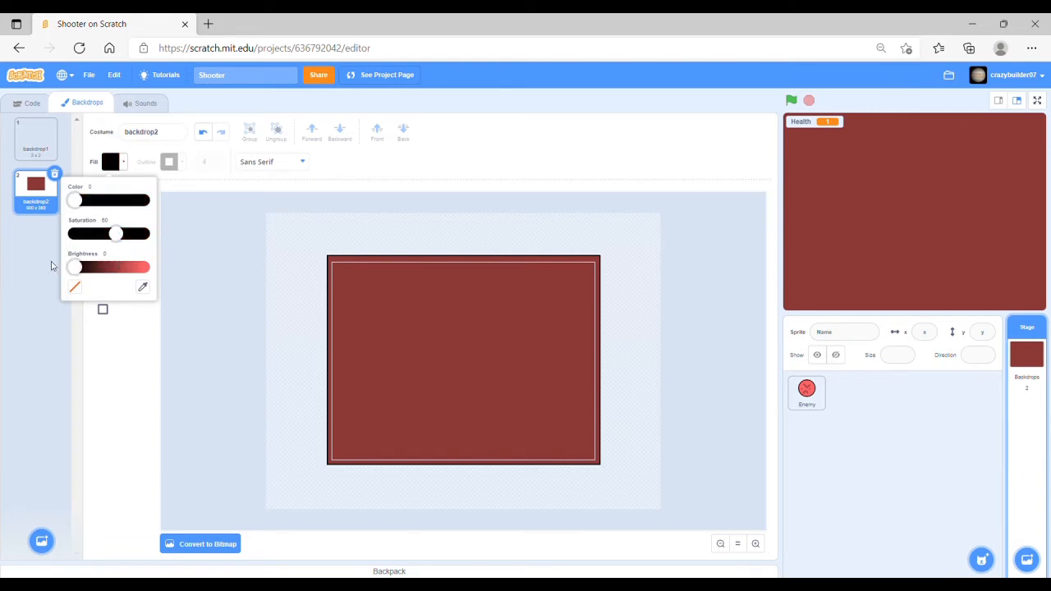
left_click(142, 256)
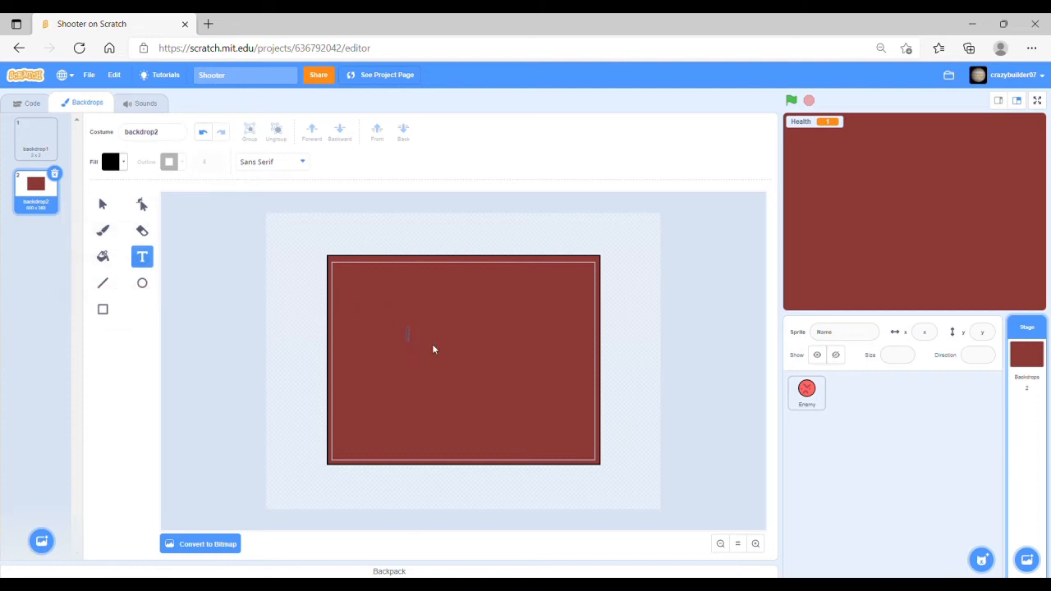
mouse_move(624, 325)
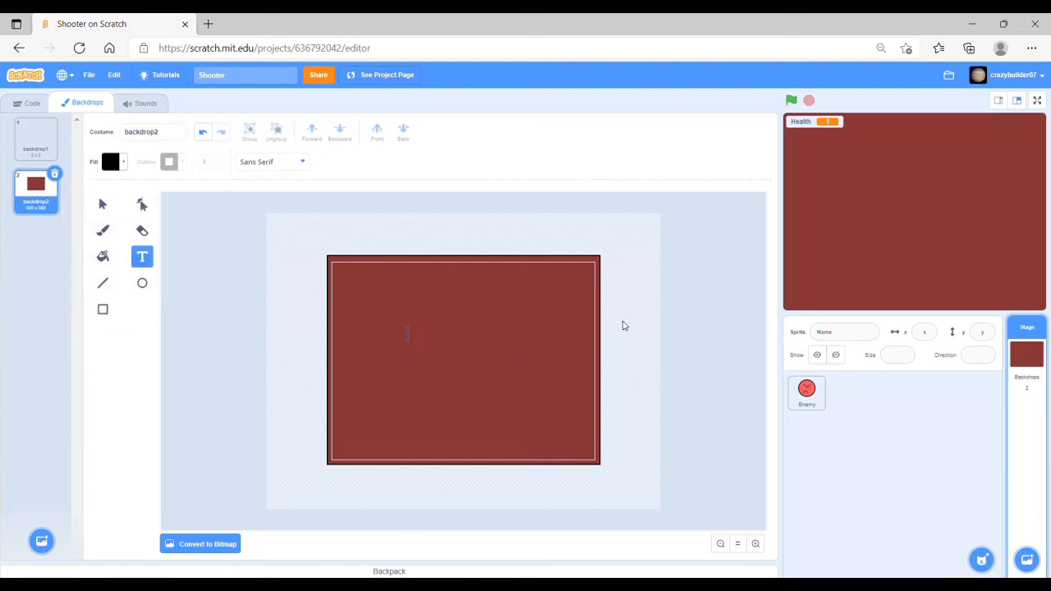
type("Game O")
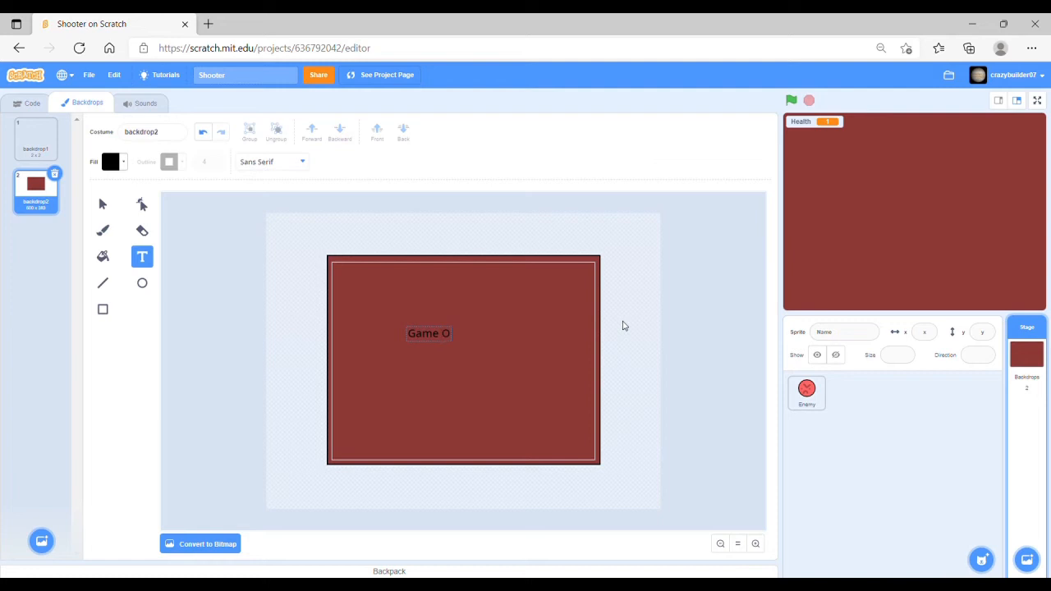
type("ver")
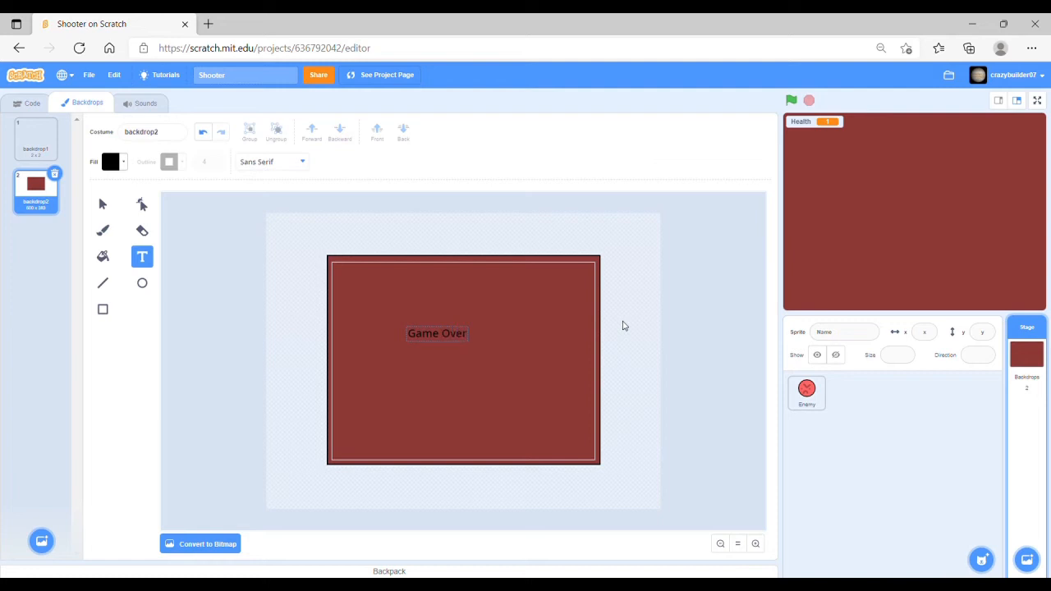
left_click(436, 332)
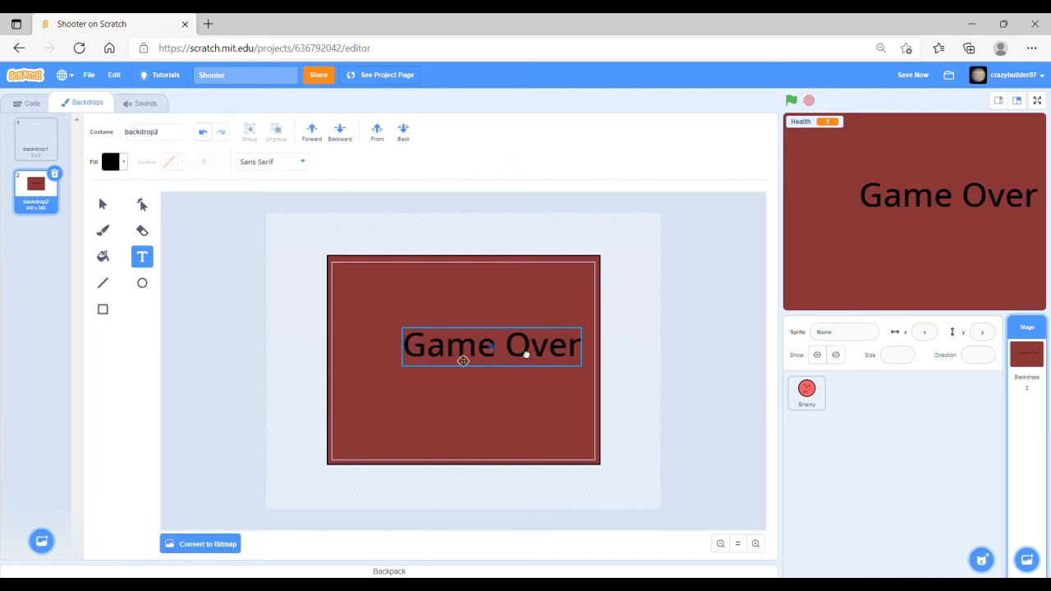
left_click_drag(493, 345, 462, 345)
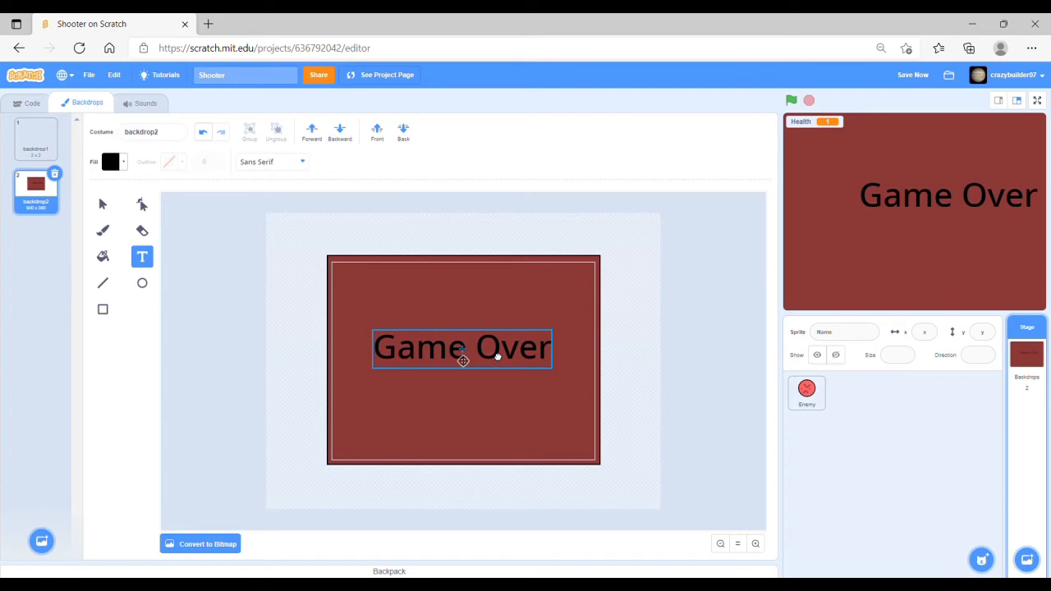
left_click_drag(462, 347, 465, 362)
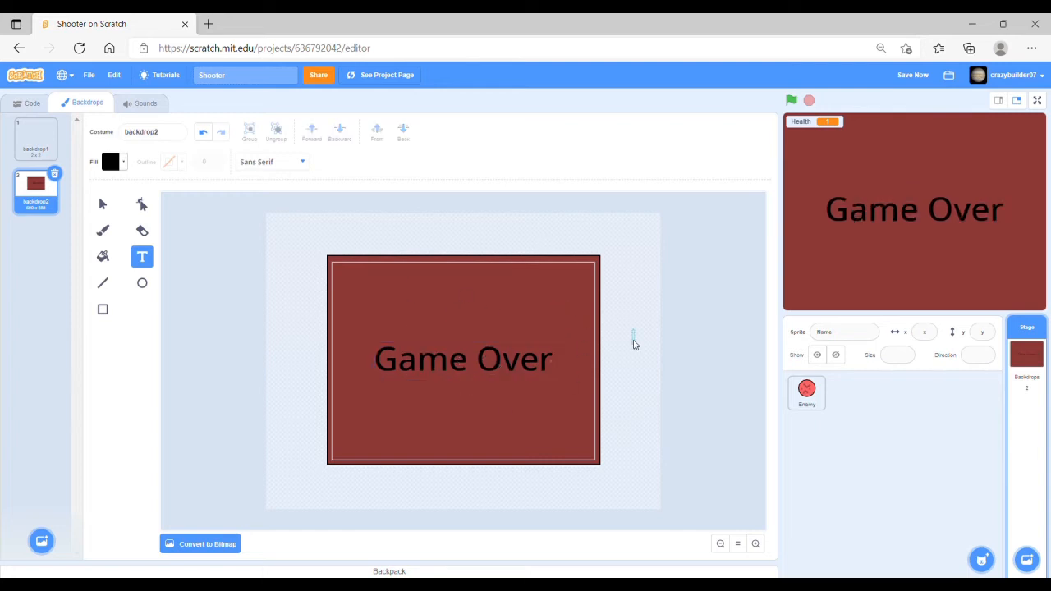
mouse_move(824, 163)
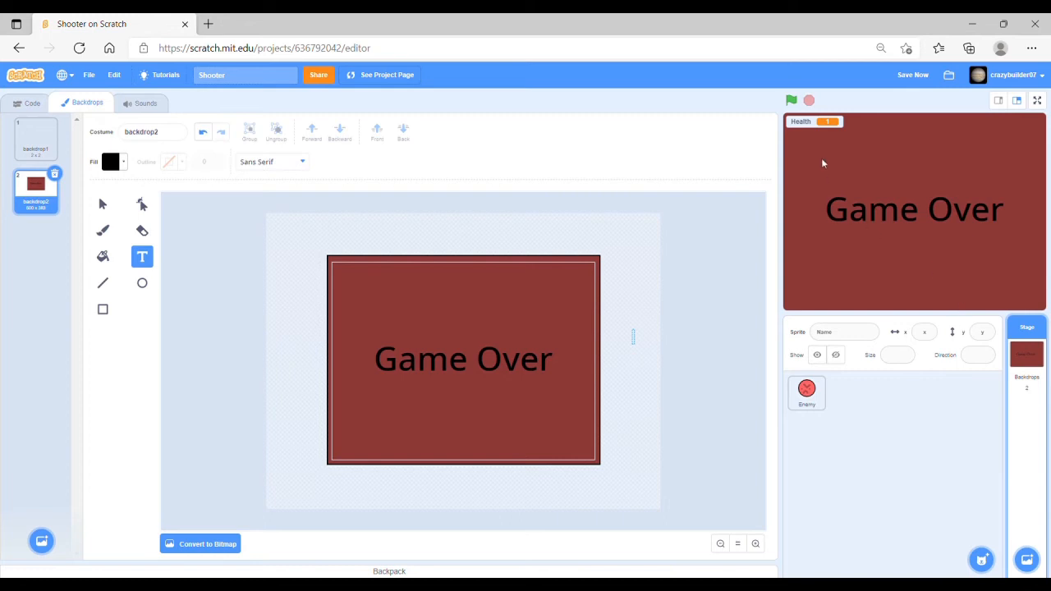
mouse_move(25, 103)
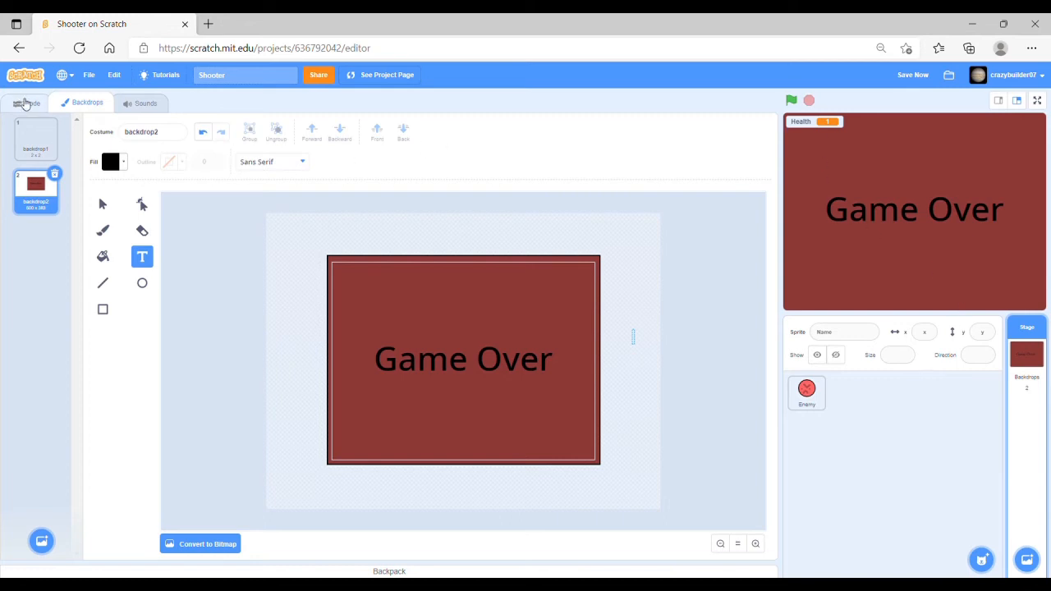
Step: Place a 'switch backdrop to backdrop1' block in the Stage's code
left_click(32, 102)
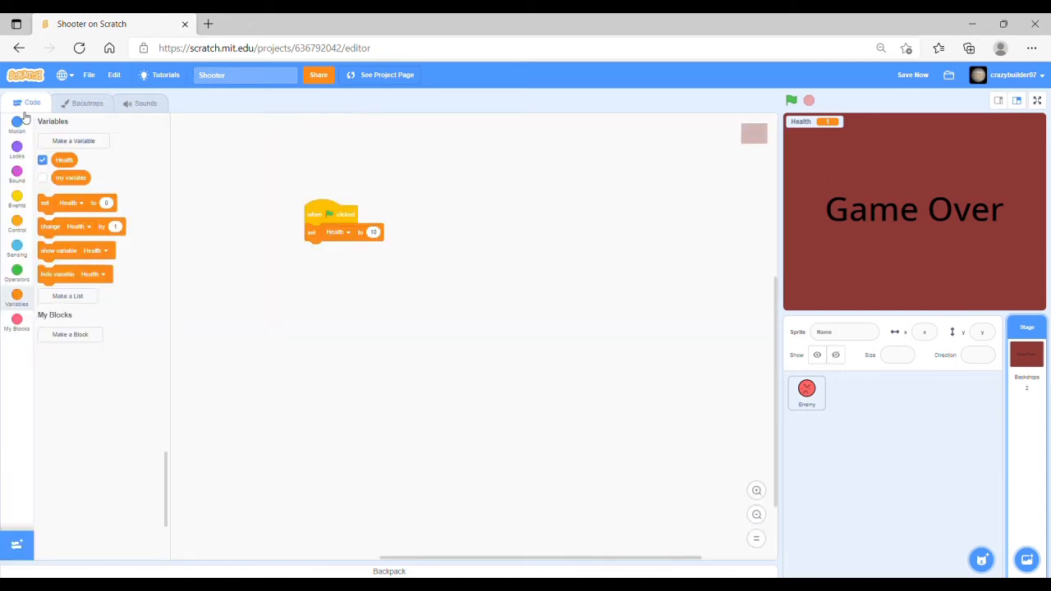
left_click(16, 146)
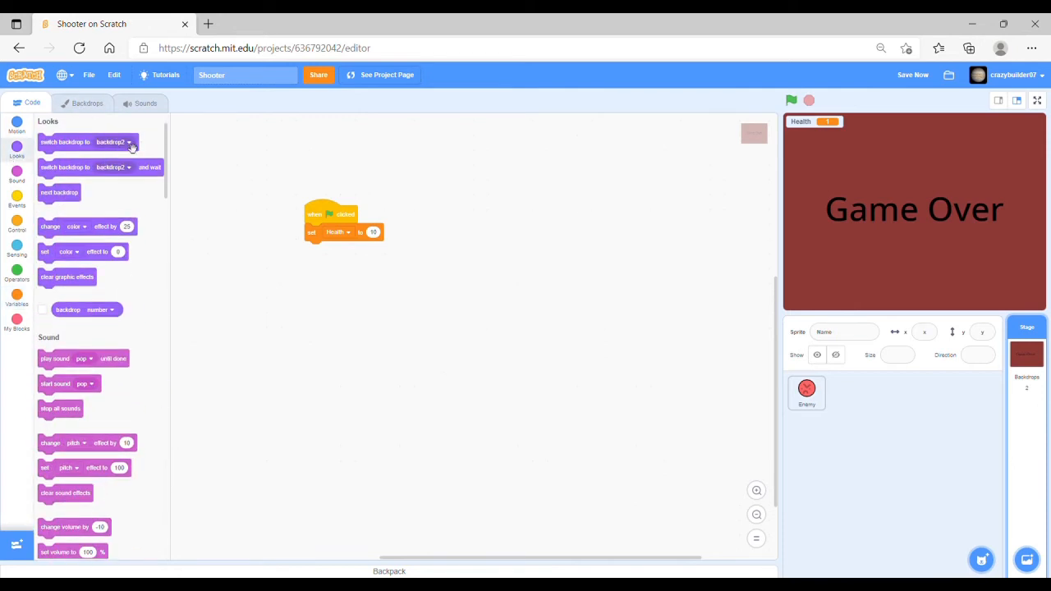
left_click(113, 142)
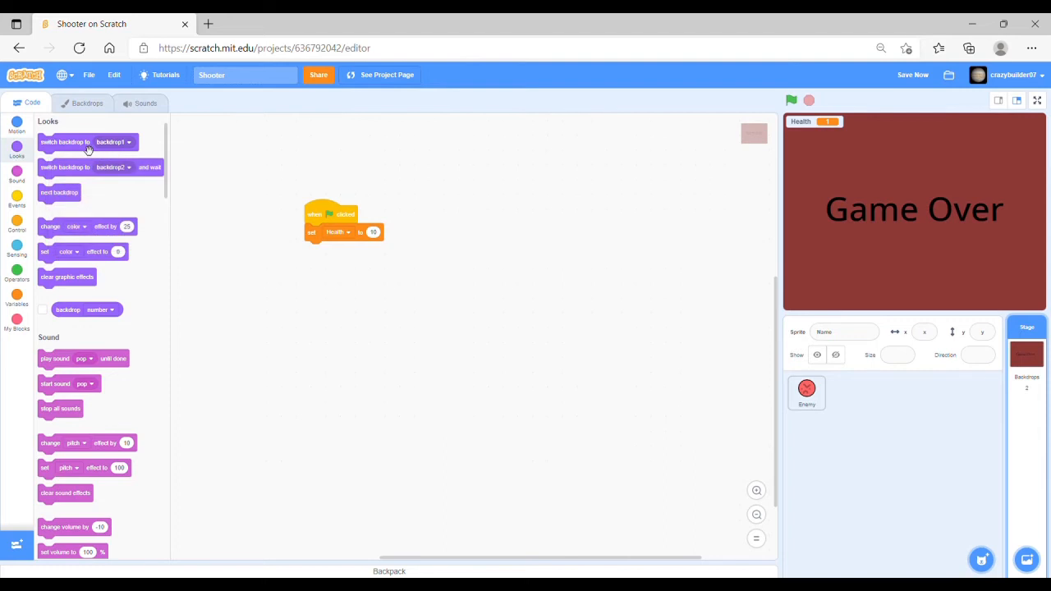
left_click_drag(89, 142, 338, 301)
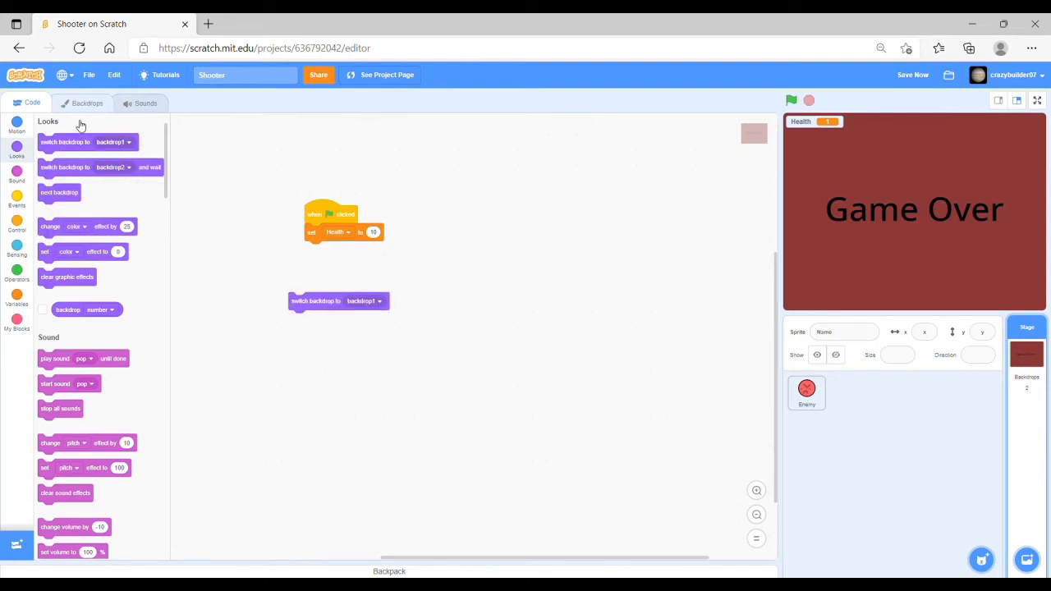
Step: Rename backdrop1 to Normal and backdrop2 to Dead
left_click(87, 104)
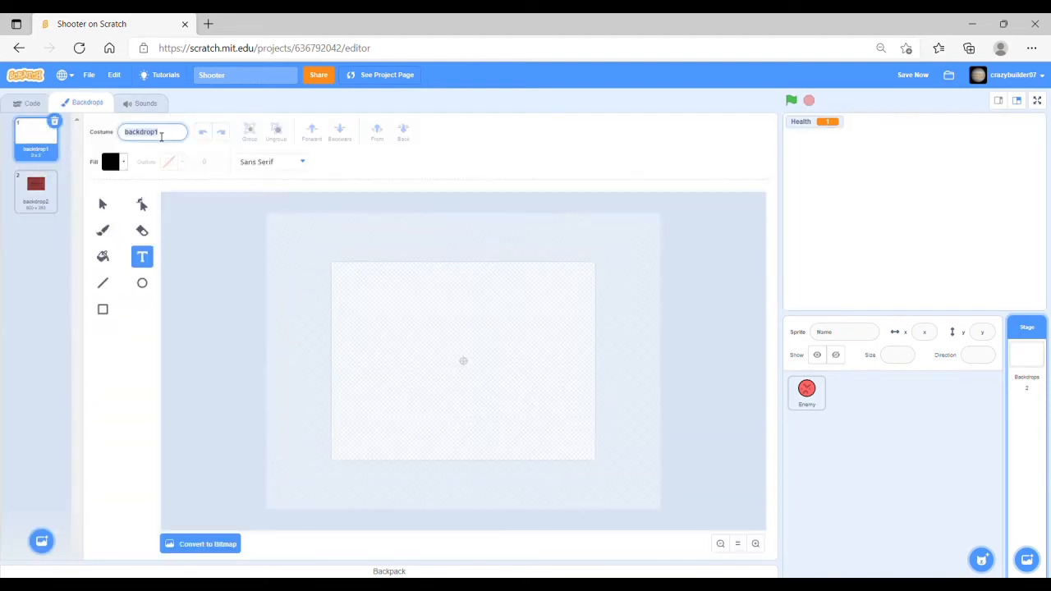
type("Normal")
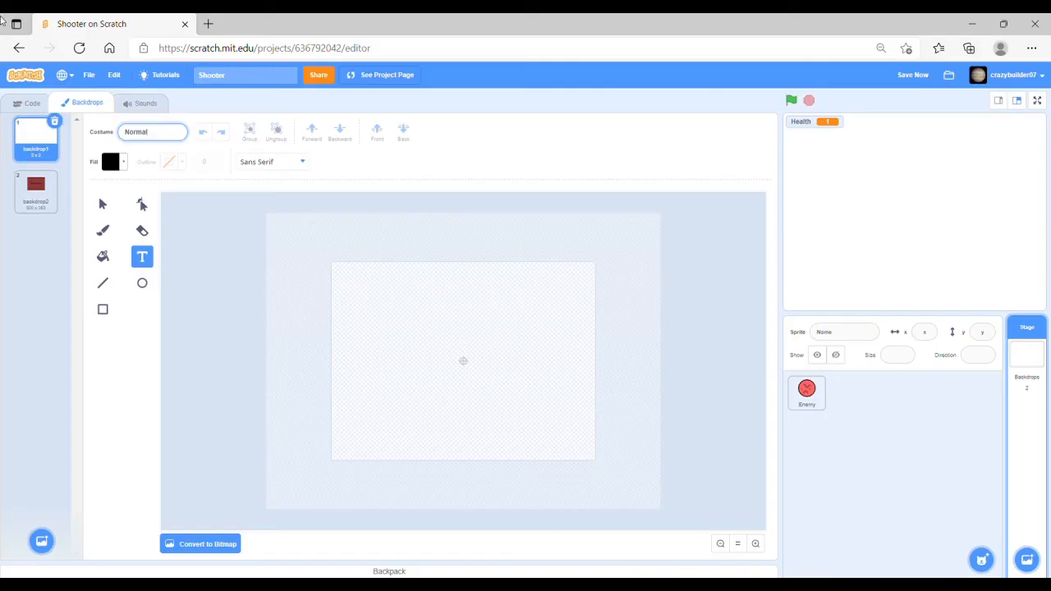
left_click(35, 190)
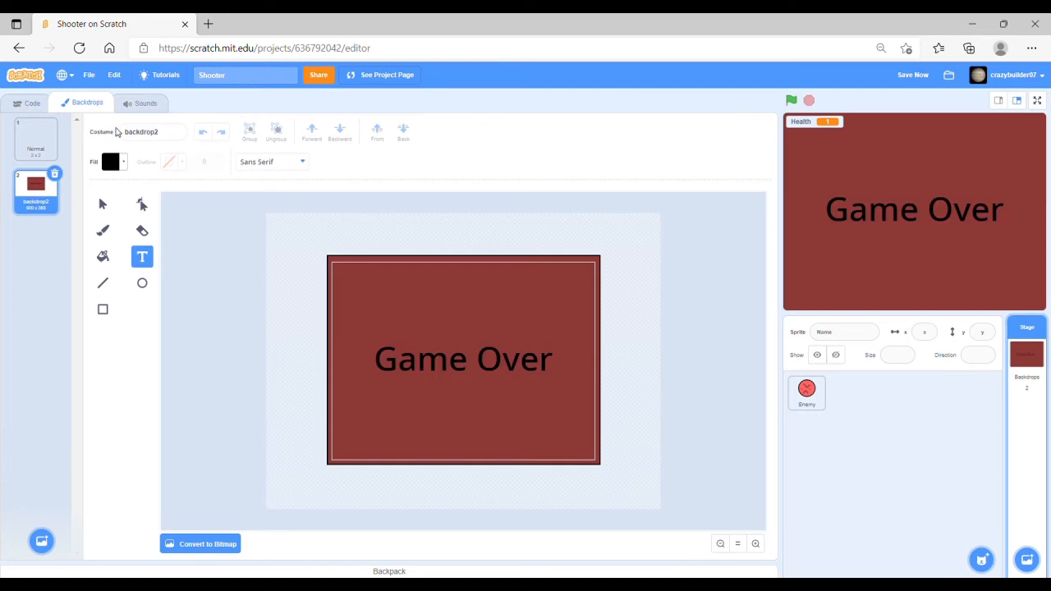
left_click(152, 132)
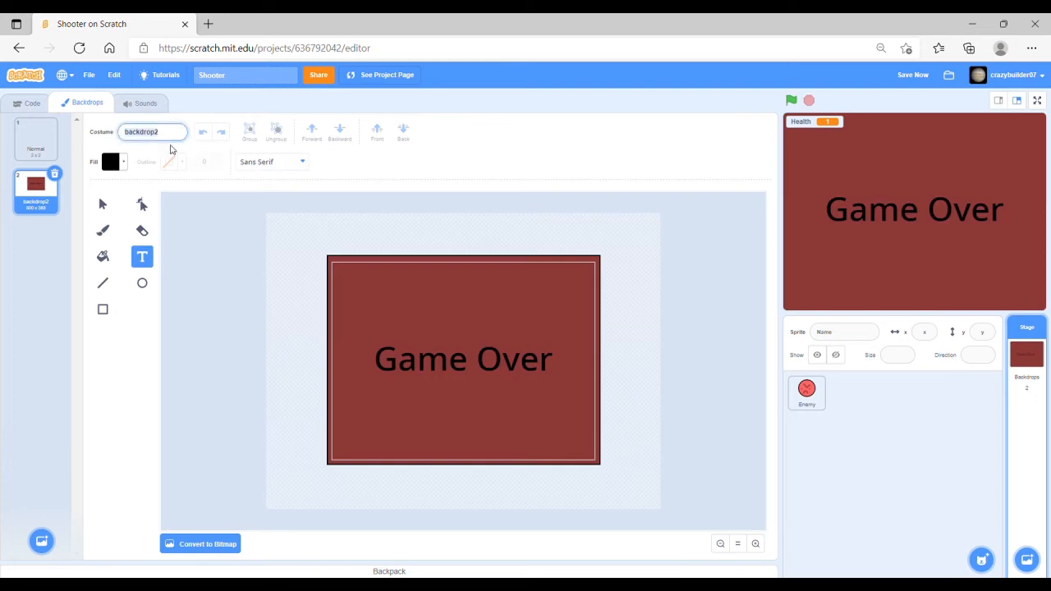
type("Dead")
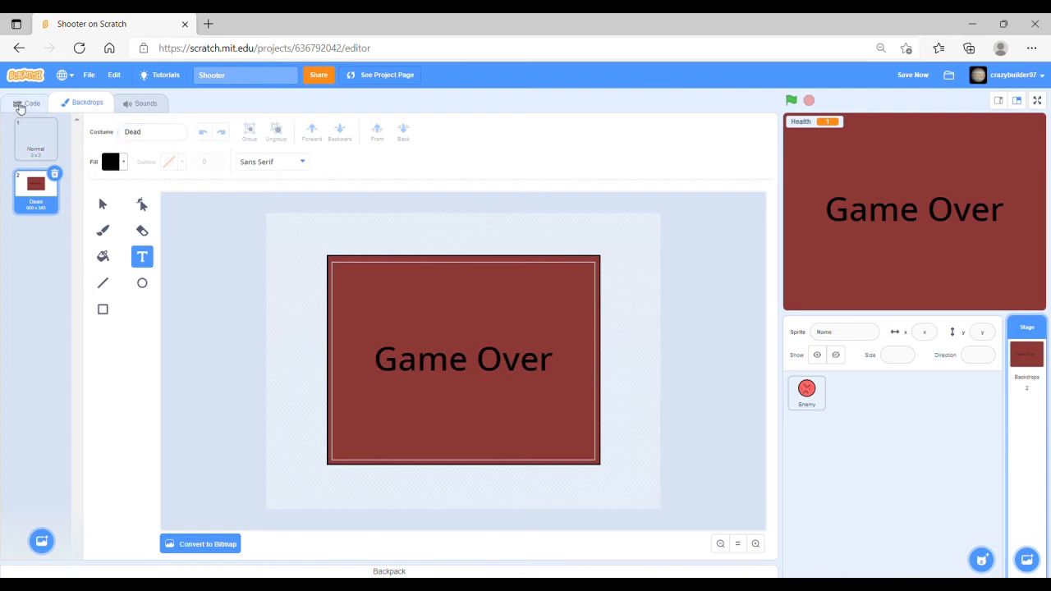
Step: Put an if block inside the Stage's forever loop and pull out a less-than operator
left_click(32, 103)
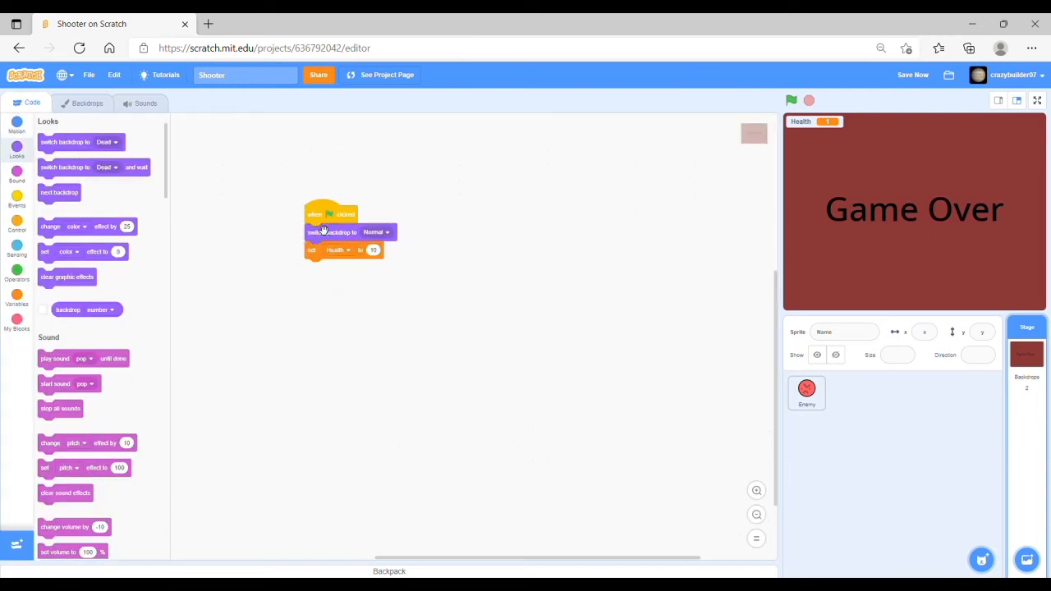
left_click(17, 205)
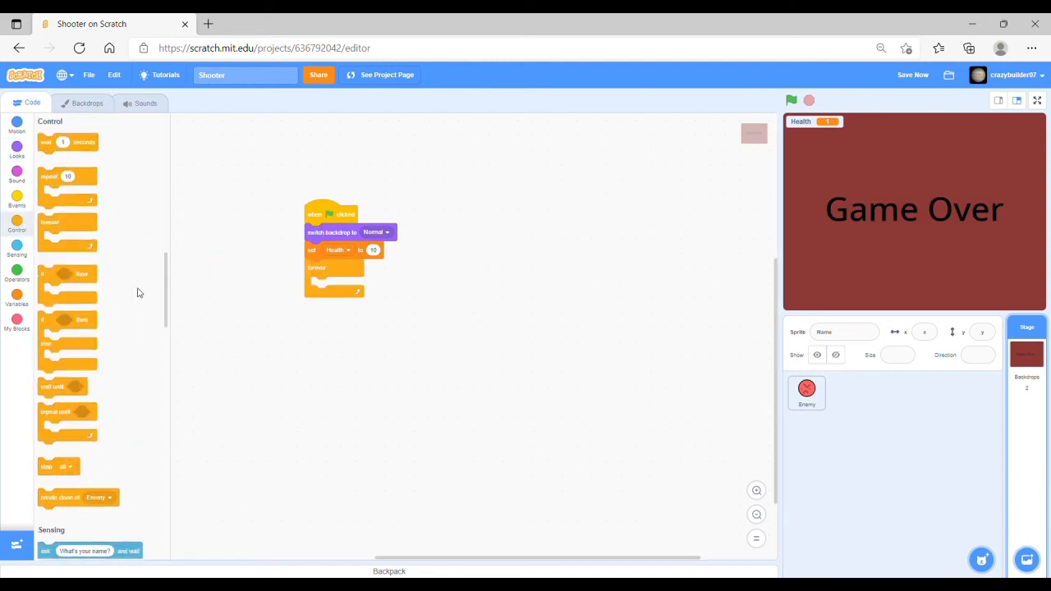
left_click_drag(67, 273, 337, 287)
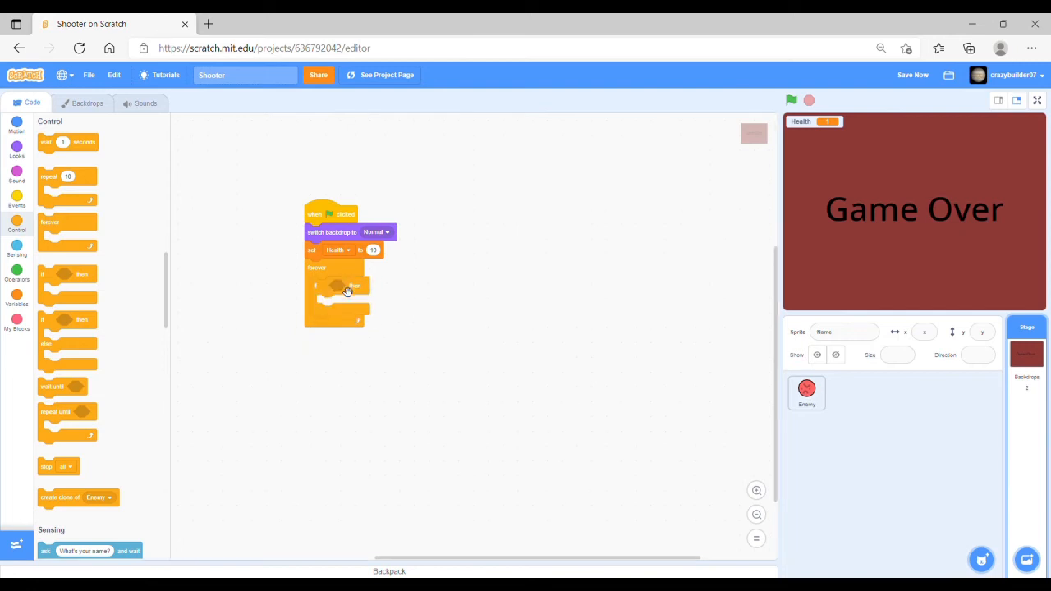
left_click(16, 275)
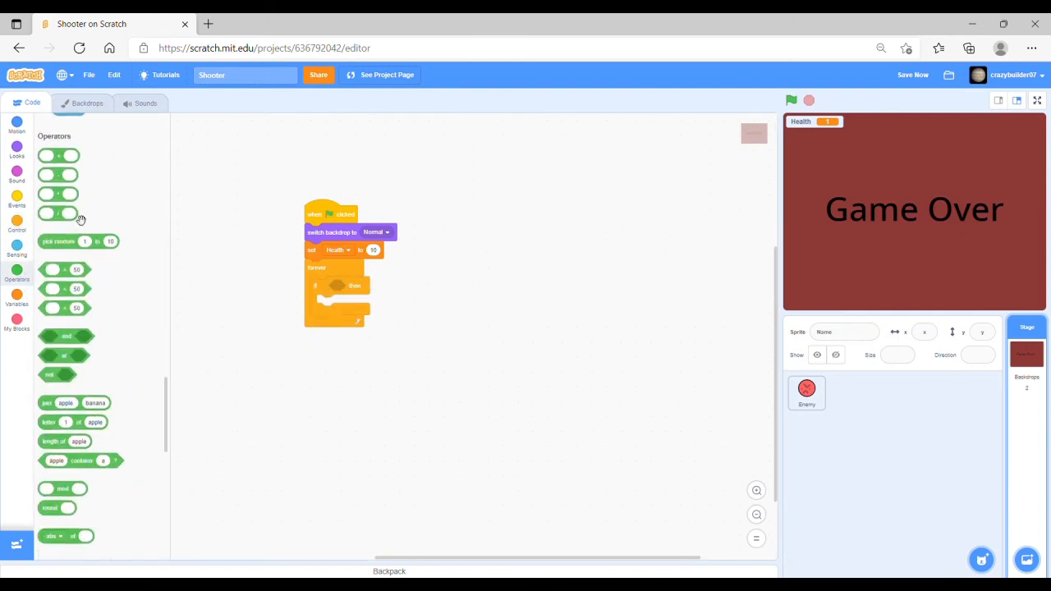
scroll("down", 3)
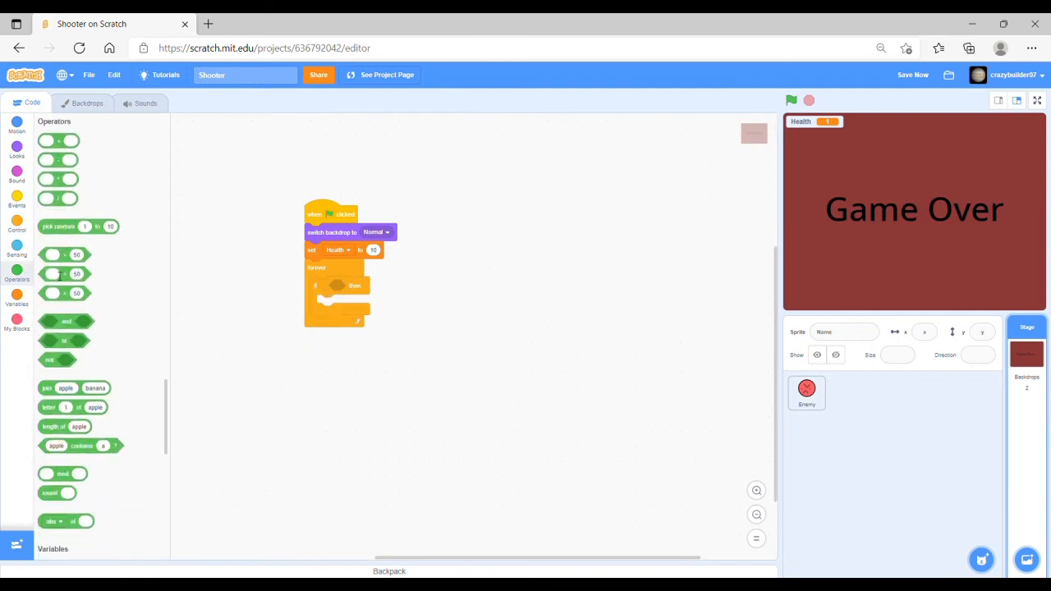
left_click_drag(57, 273, 378, 385)
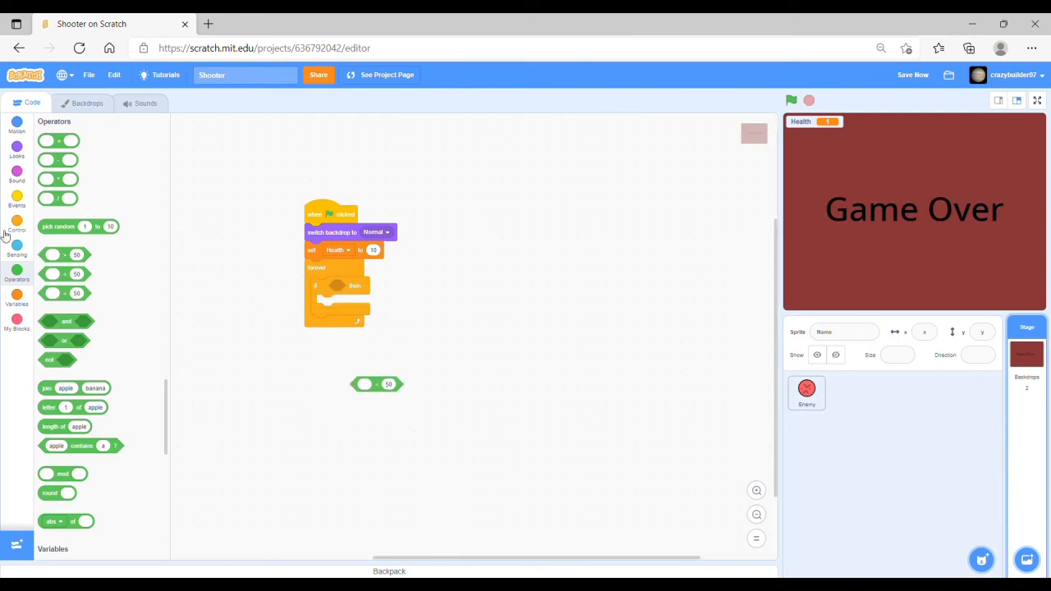
Step: Make Health < 1 the if condition, with 'switch backdrop to Dead' inside
left_click(17, 298)
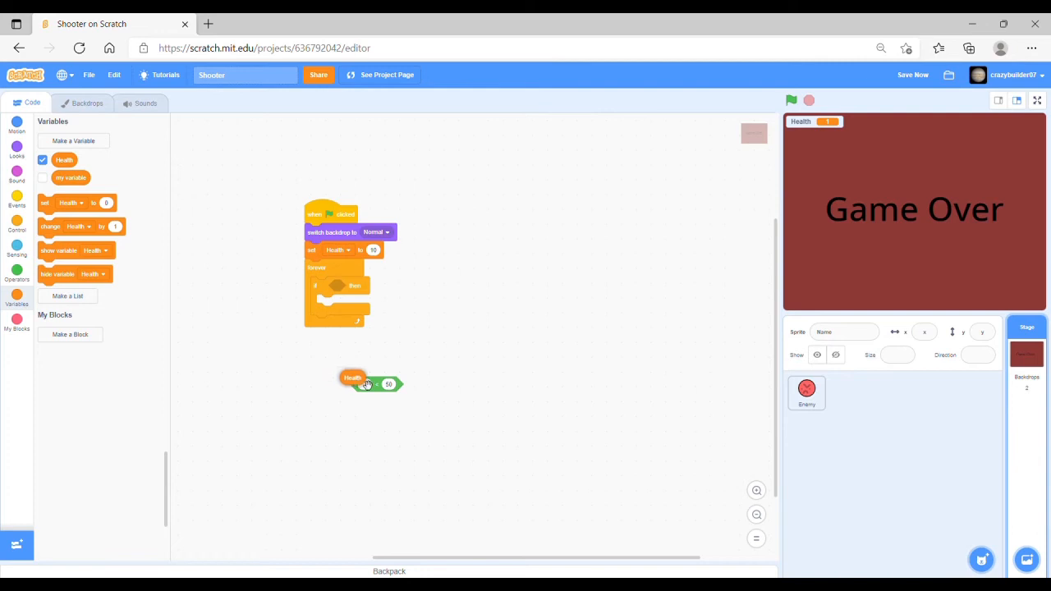
left_click_drag(365, 384, 382, 386)
type("1")
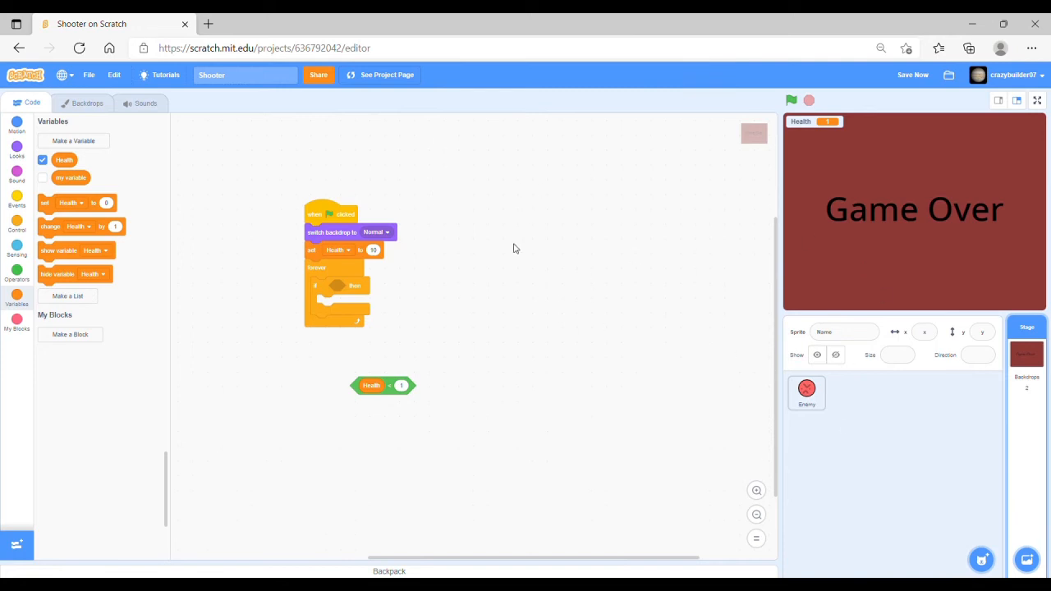
left_click_drag(383, 385, 394, 326)
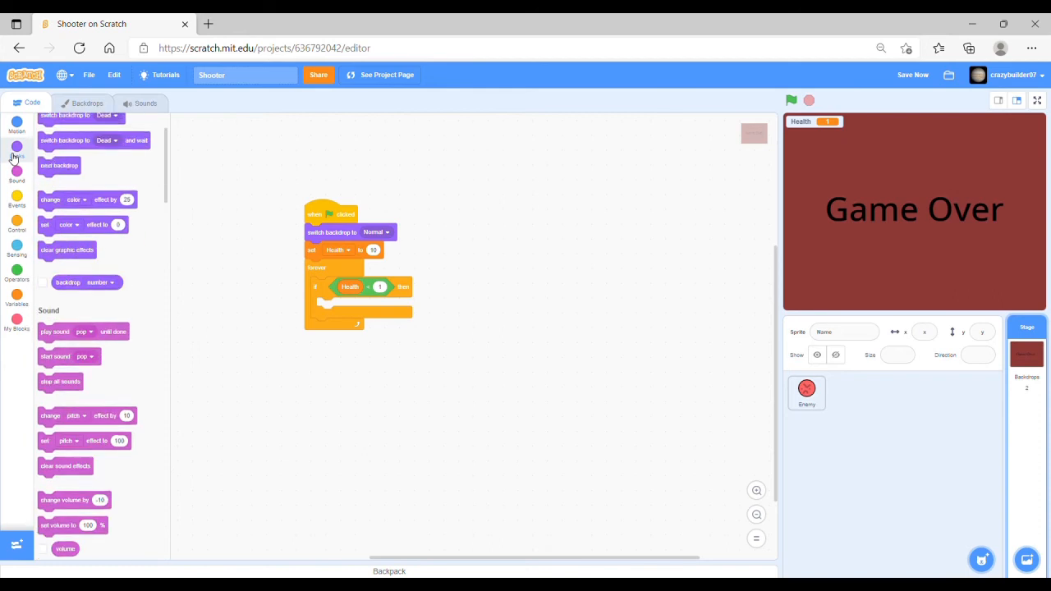
left_click(17, 146)
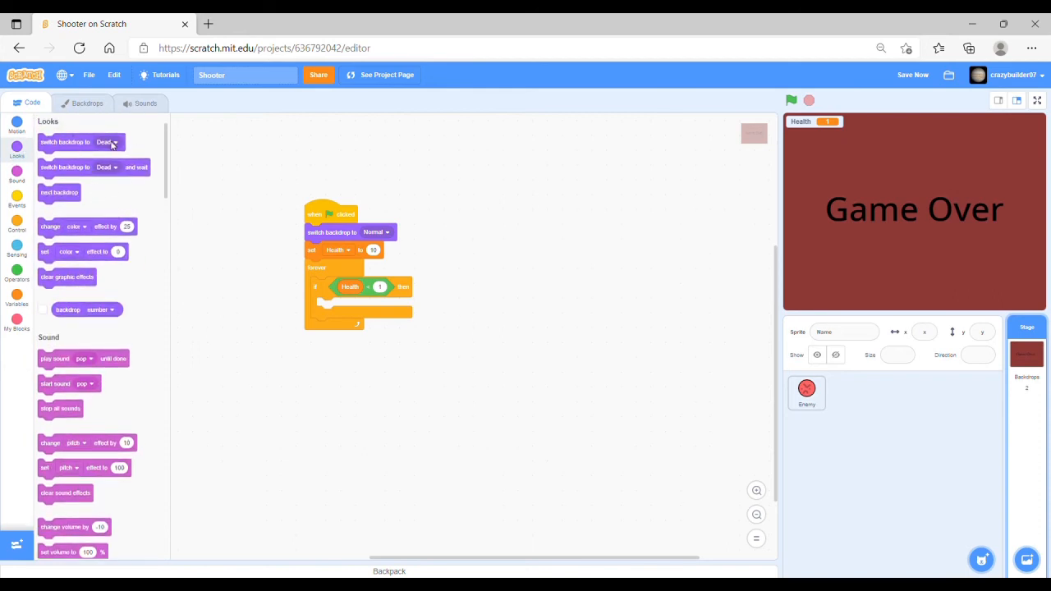
left_click_drag(64, 142, 353, 306)
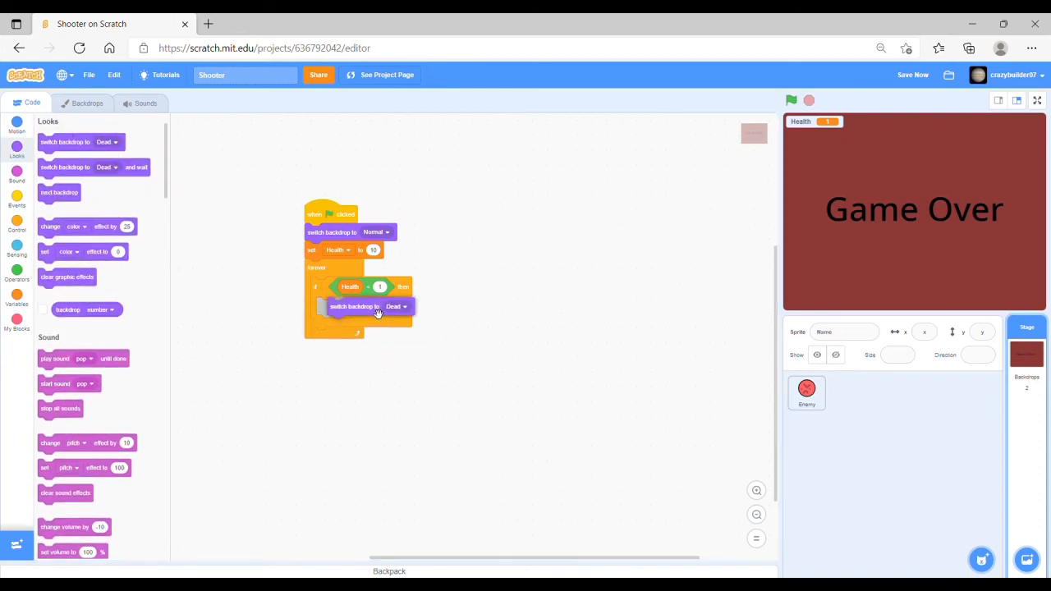
left_click(791, 101)
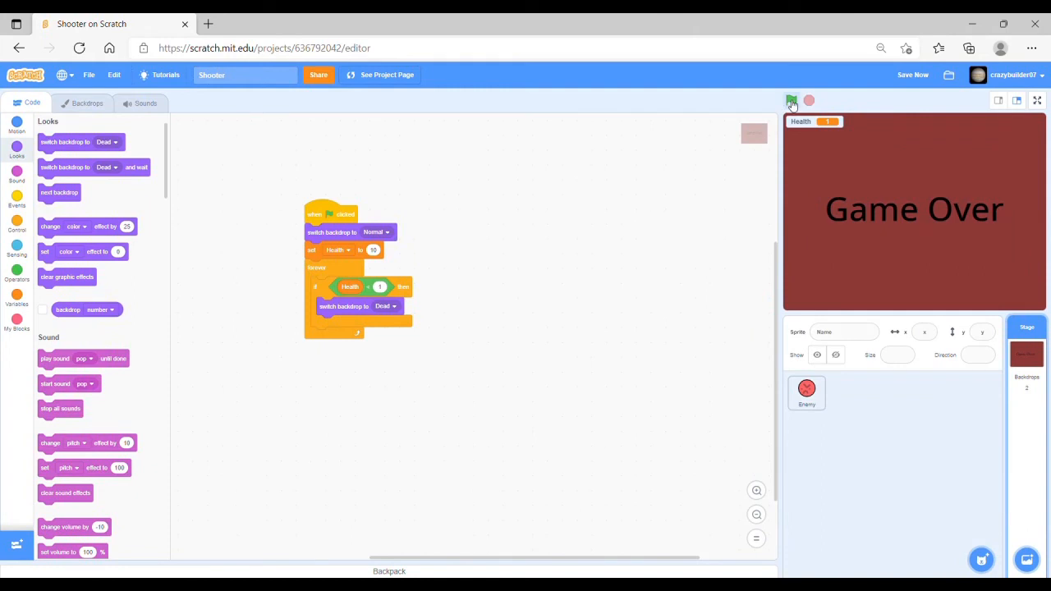
Step: Run the game until Health reaches -4 and Game Over shows, then stop
left_click(790, 100)
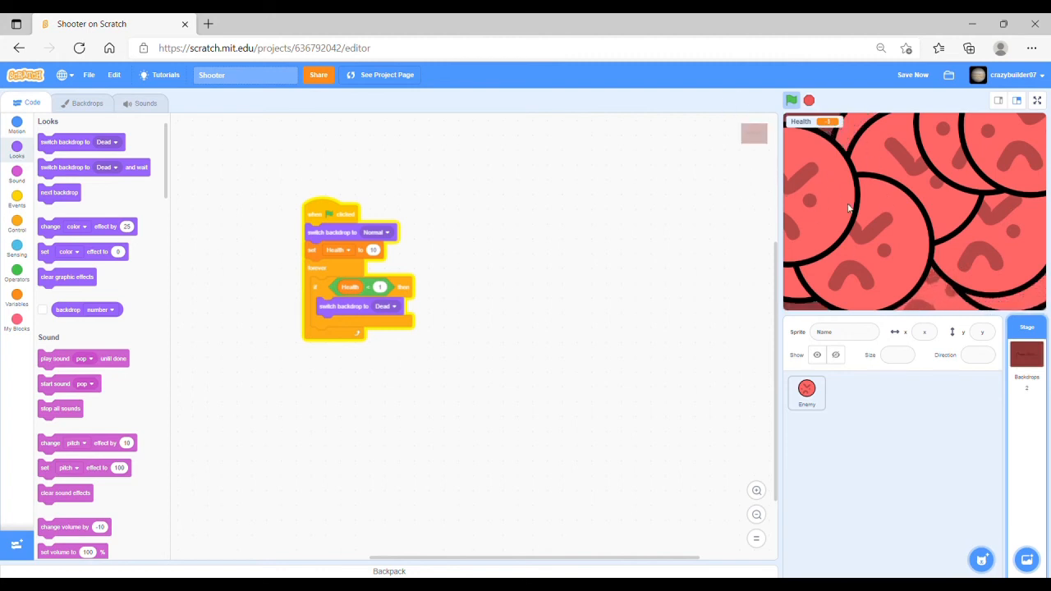
left_click(808, 100)
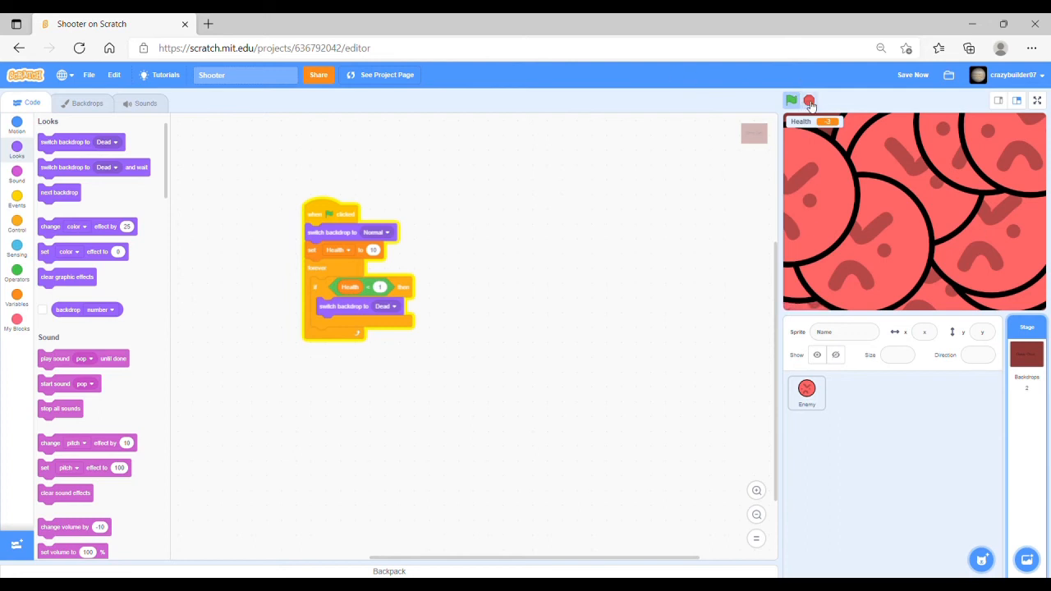
left_click(809, 99)
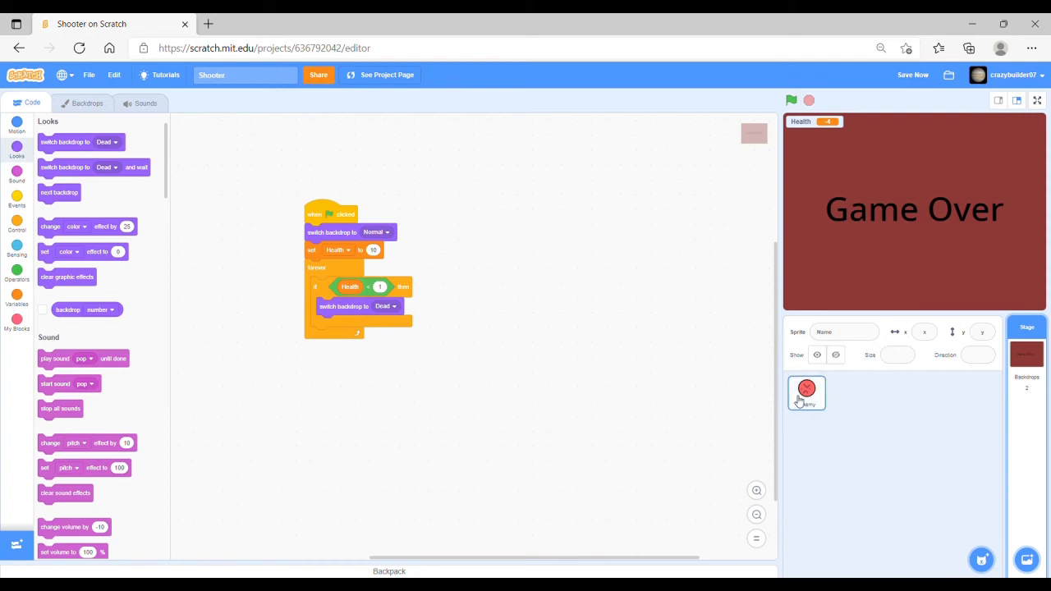
Step: On the Enemy sprite, detach the forever Health < 0 delete-clone loop and test-run the game
left_click(807, 393)
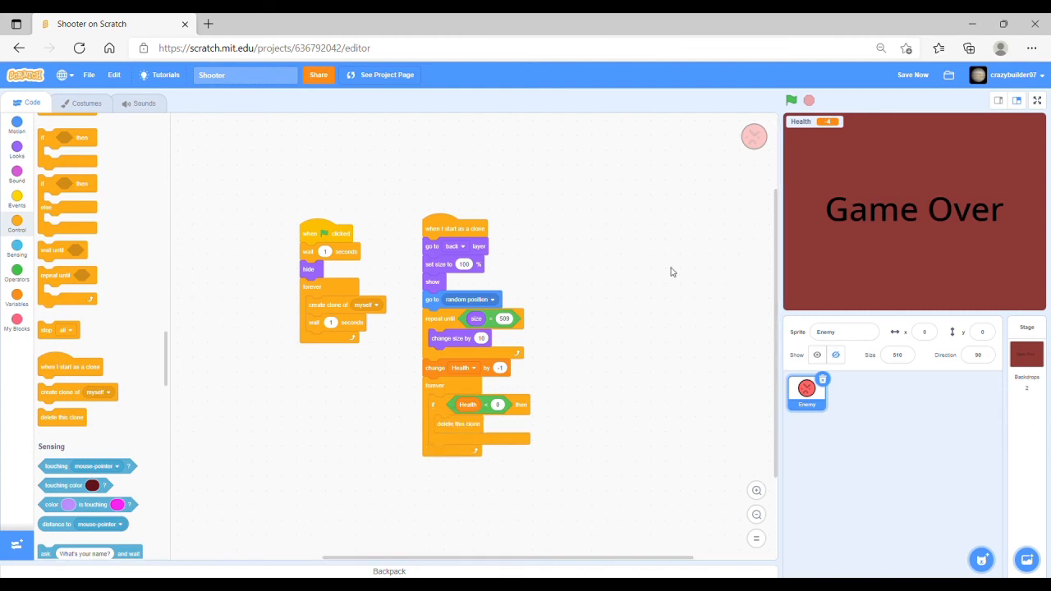
left_click(791, 99)
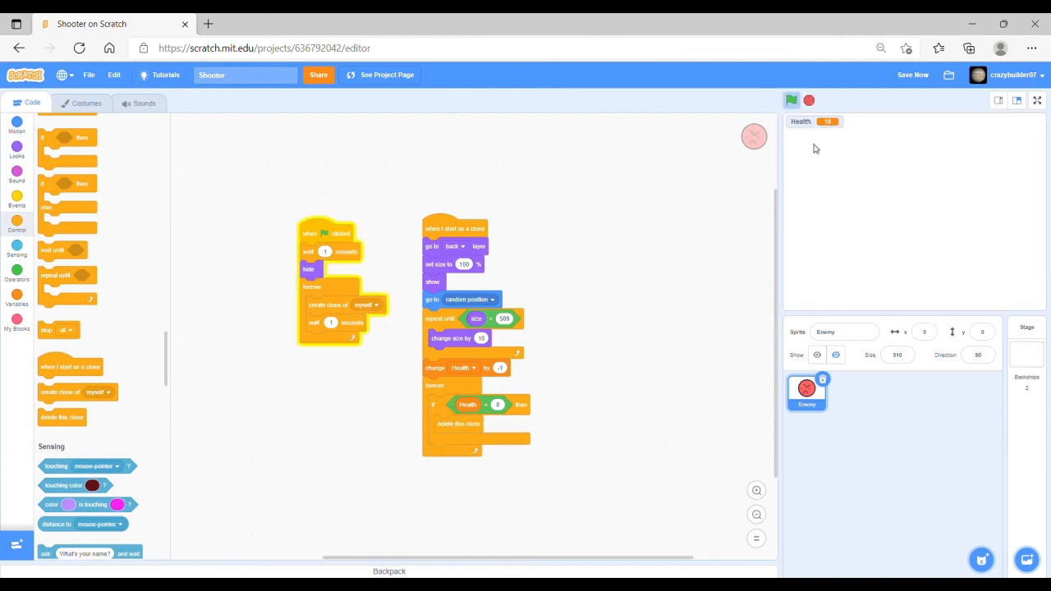
left_click(791, 99)
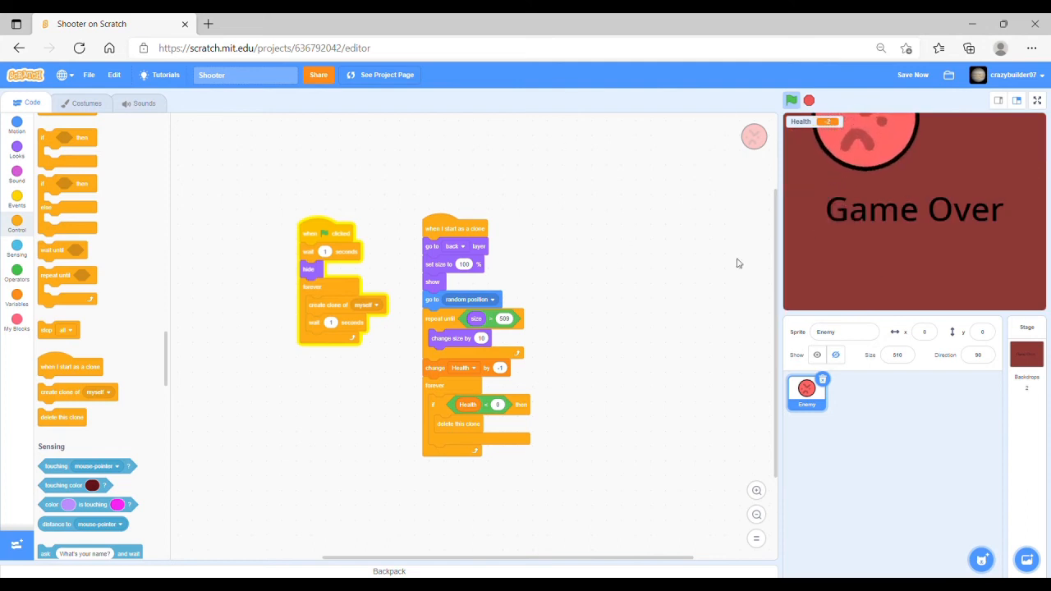
left_click(808, 100)
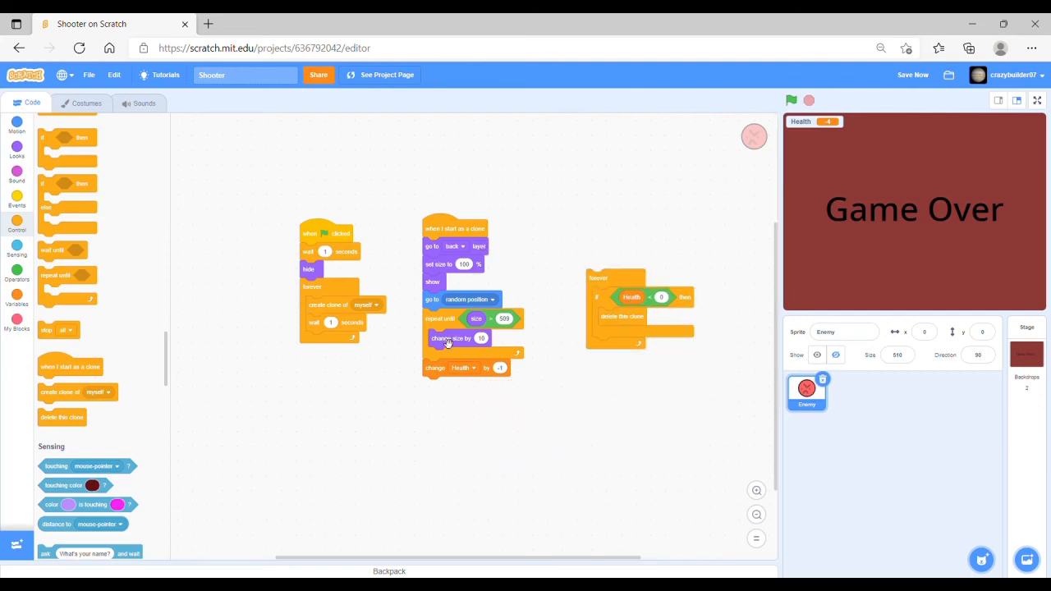
Step: Attach a 'when I start as a clone' hat to the detached loop, then test until Game Over
left_click(16, 175)
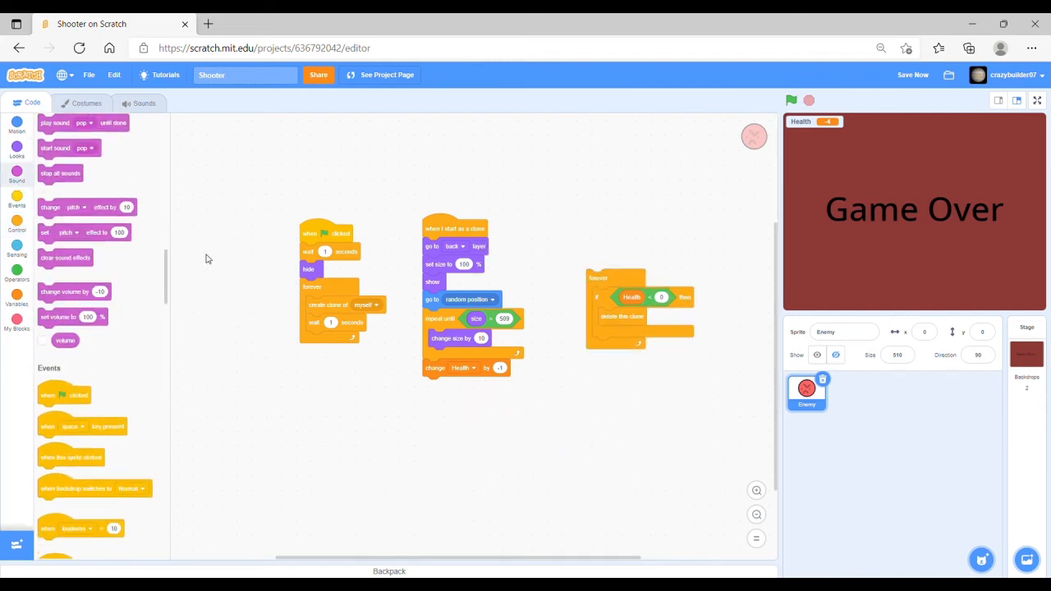
scroll("down", 3)
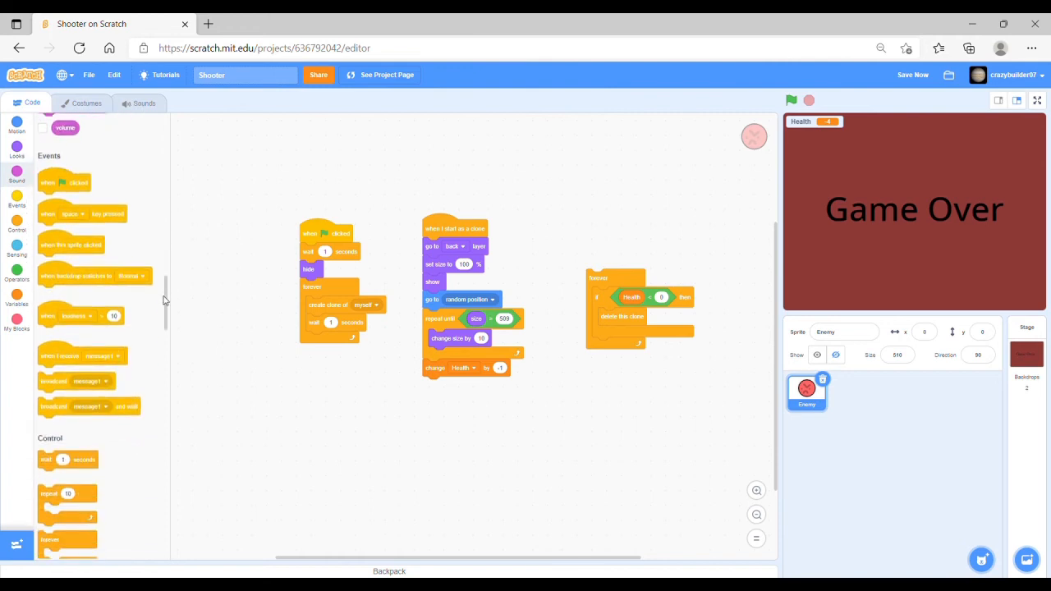
scroll("down", 3)
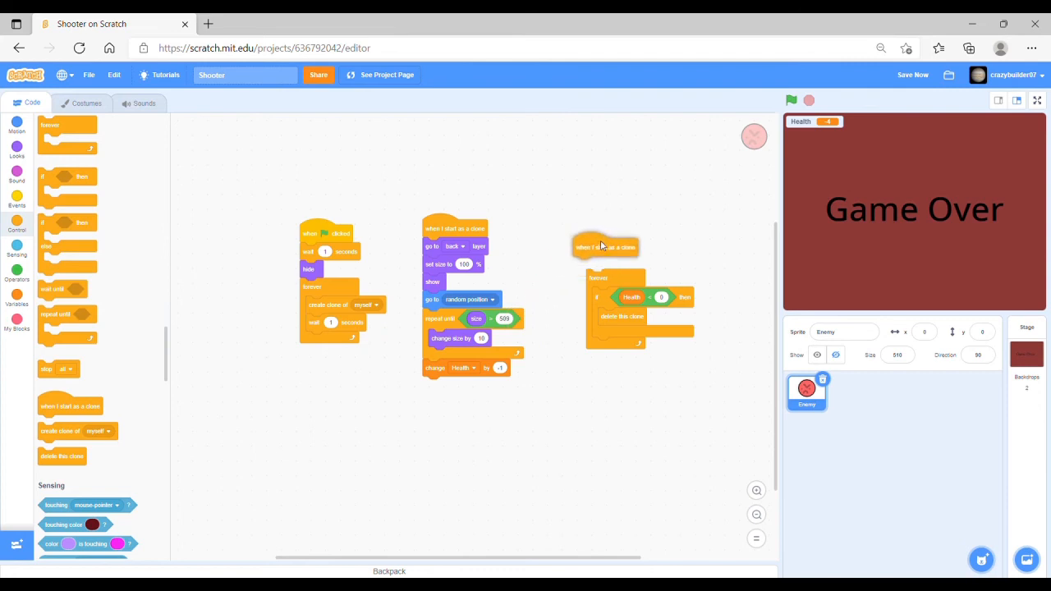
left_click(791, 99)
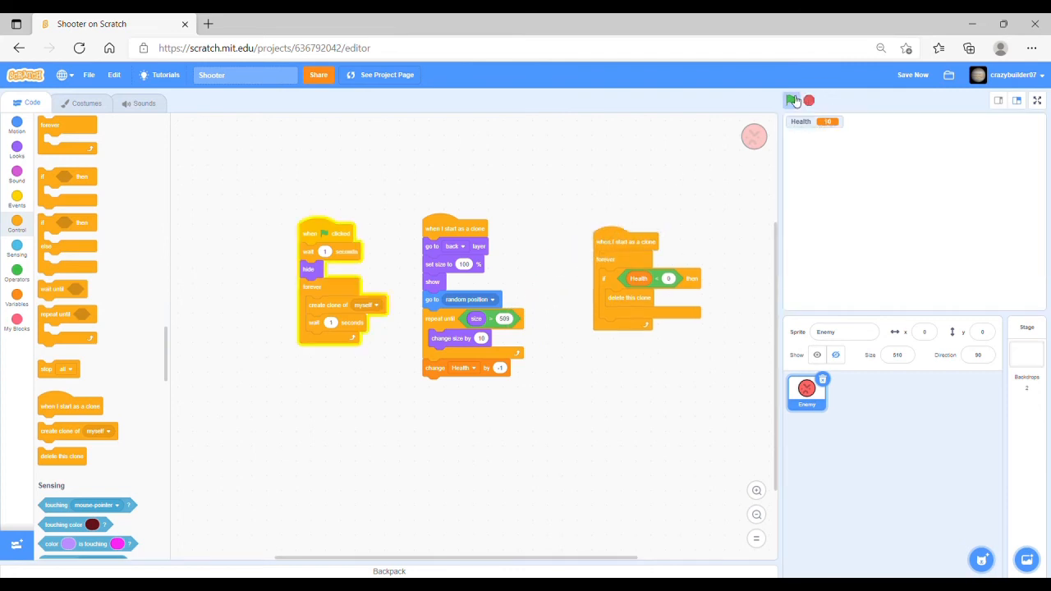
left_click(791, 100)
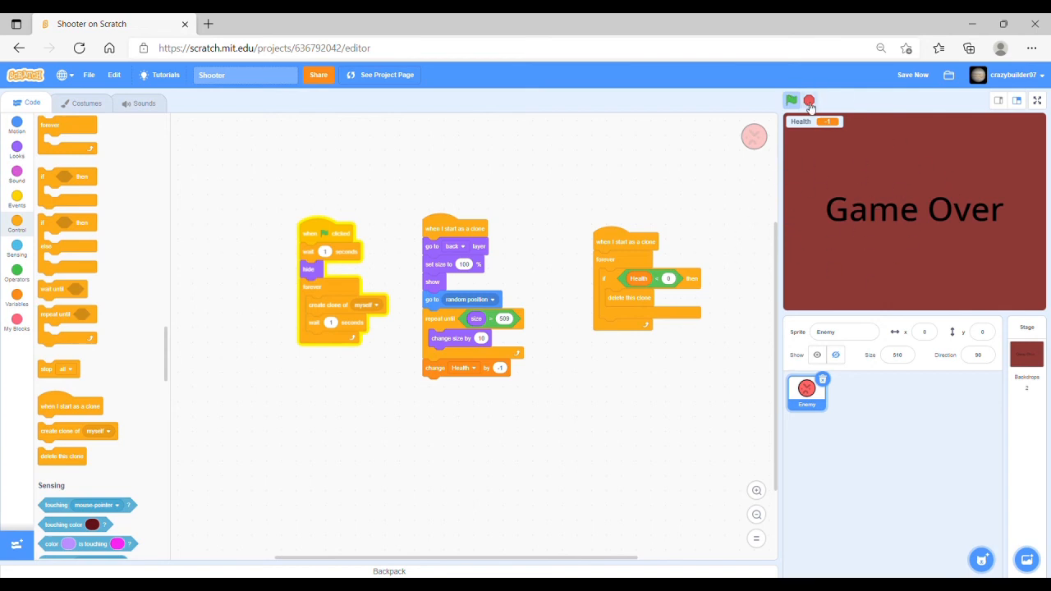
left_click(809, 100)
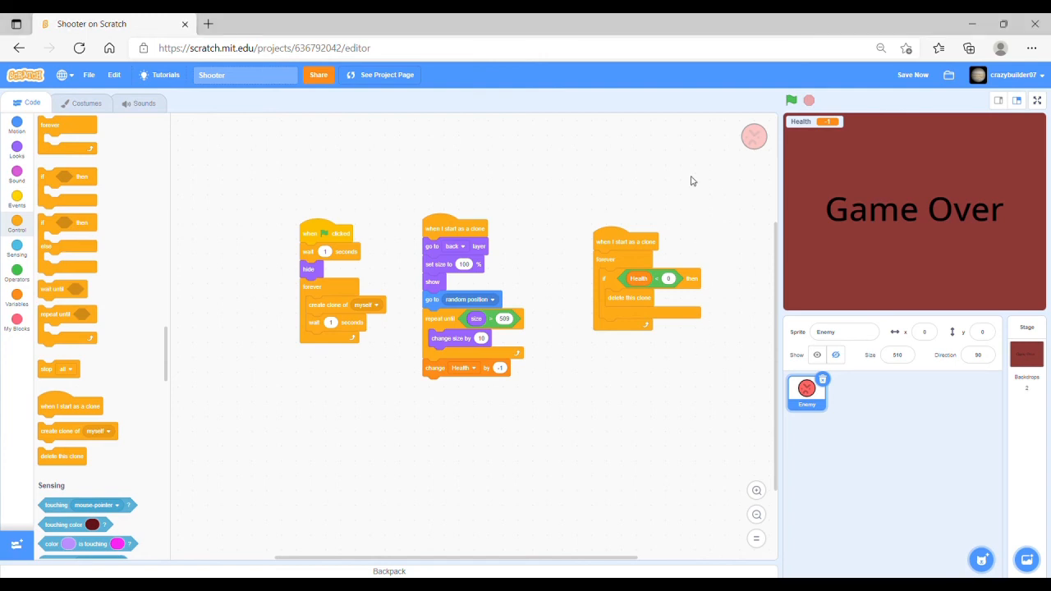
mouse_move(522, 304)
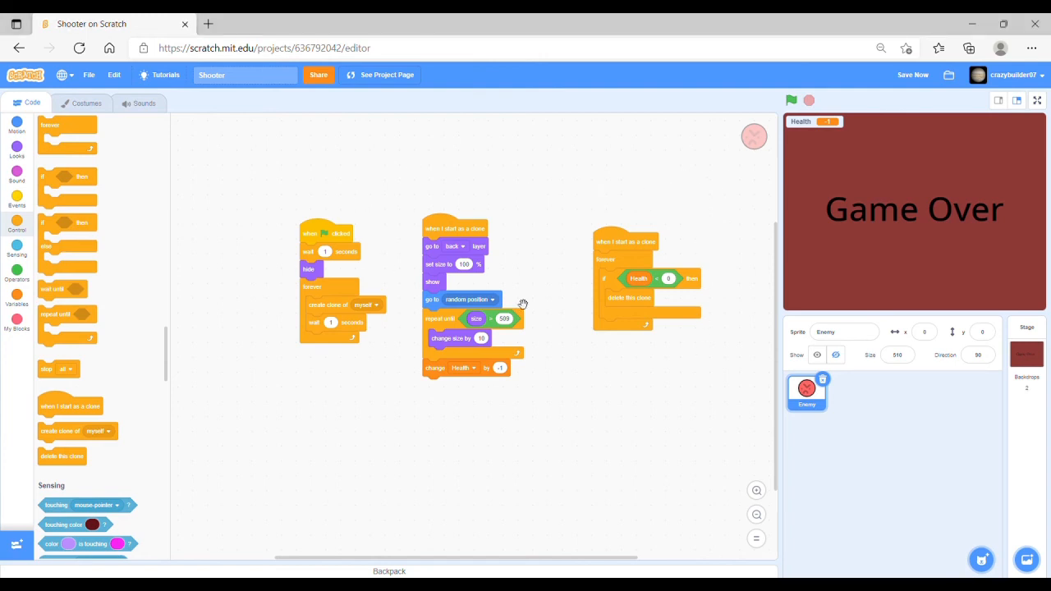
mouse_move(565, 367)
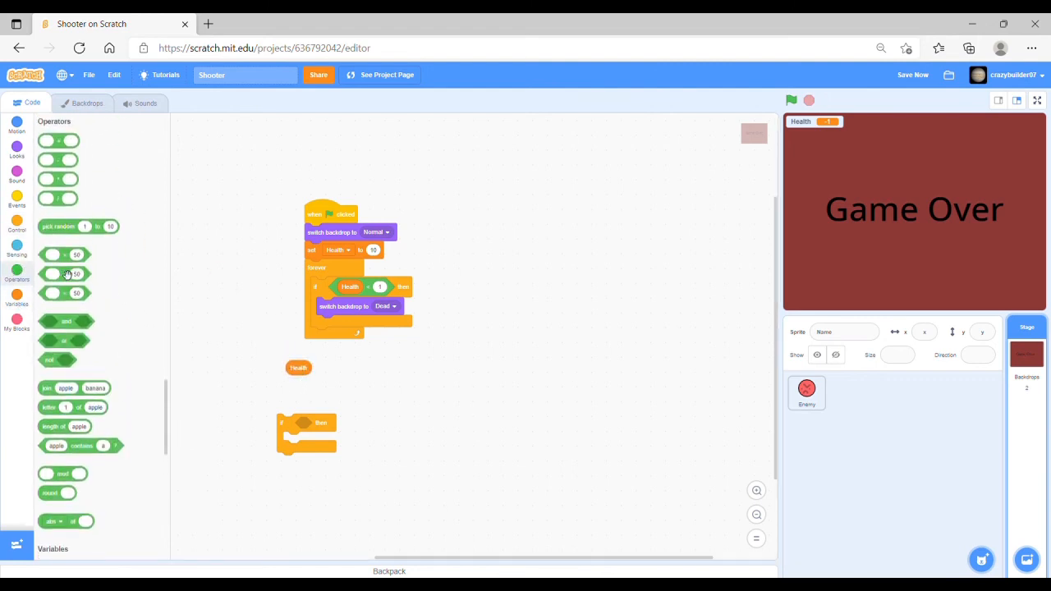
Step: Add an 'if Health < 0, set Health to 0' check to the Stage loop and test-run it
left_click_drag(66, 273, 397, 424)
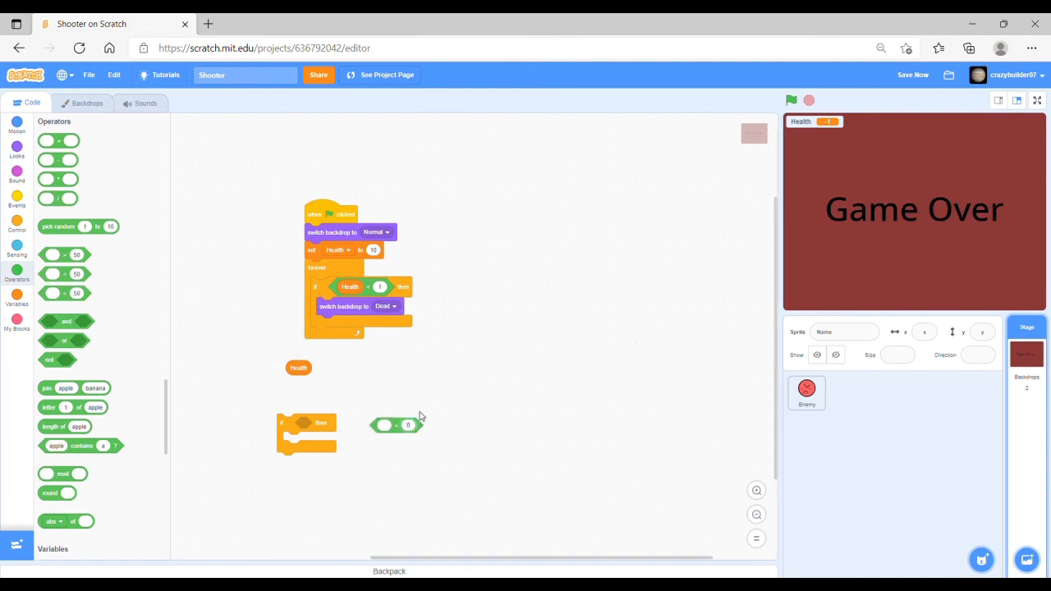
left_click_drag(298, 367, 380, 426)
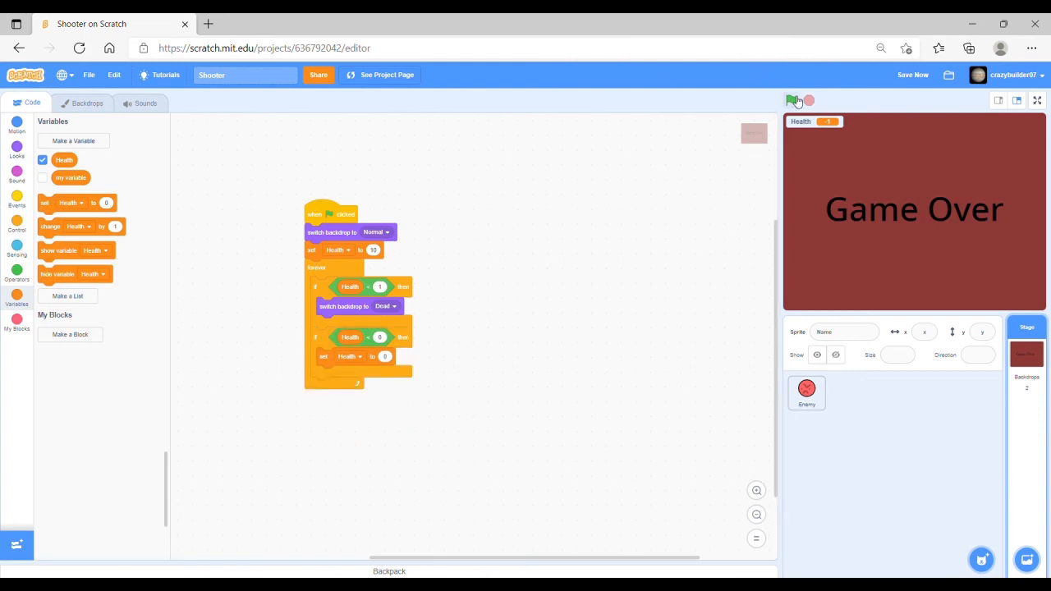
left_click(791, 100)
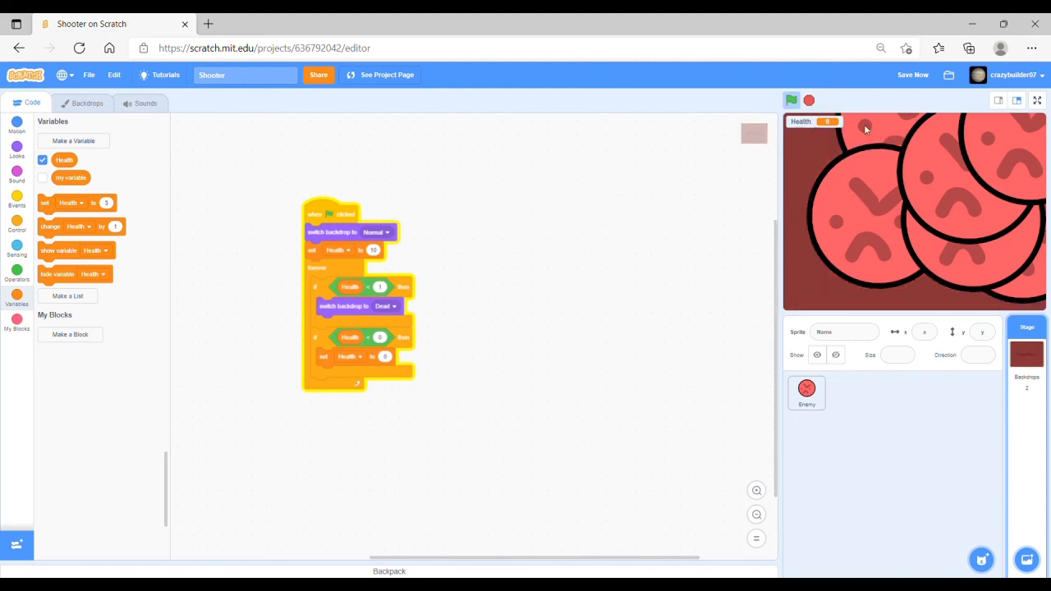
left_click(791, 99)
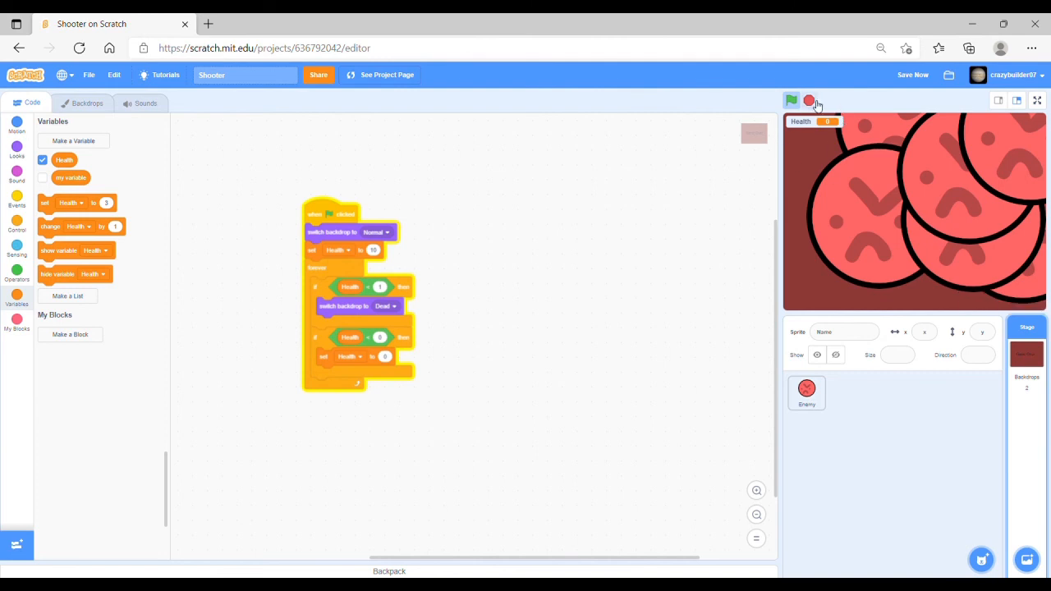
Step: Make Enemy clones delete when Health < 1, then test-run to Game Over with Health 0
left_click(790, 101)
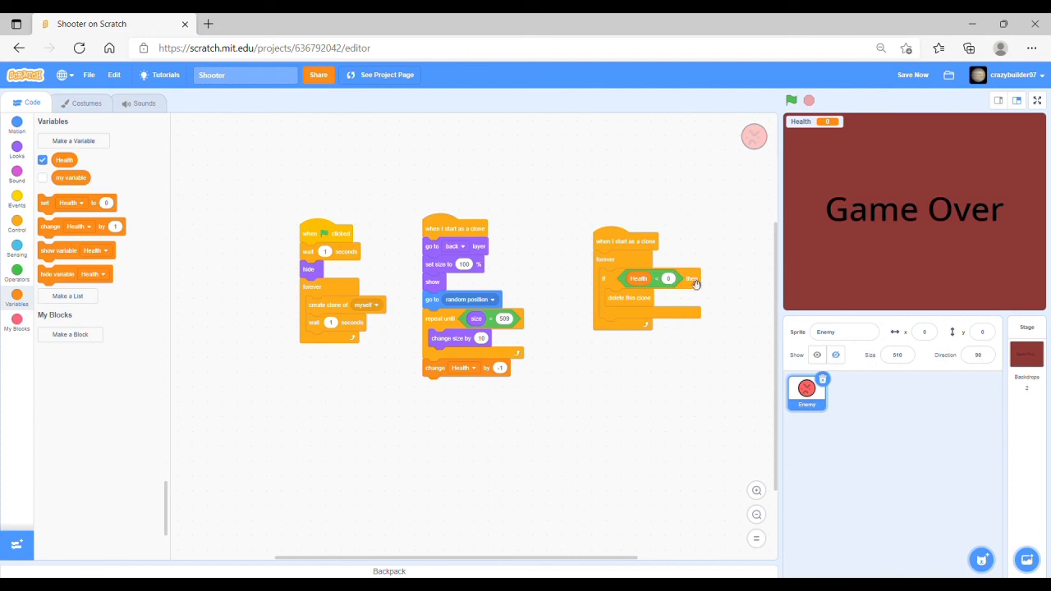
mouse_move(677, 280)
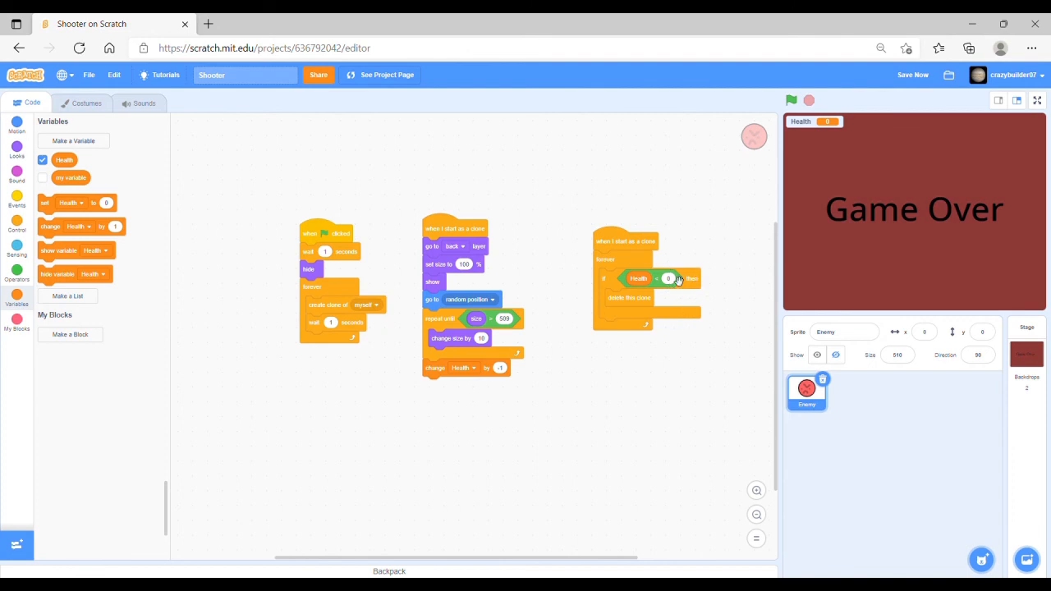
mouse_move(700, 319)
type("1")
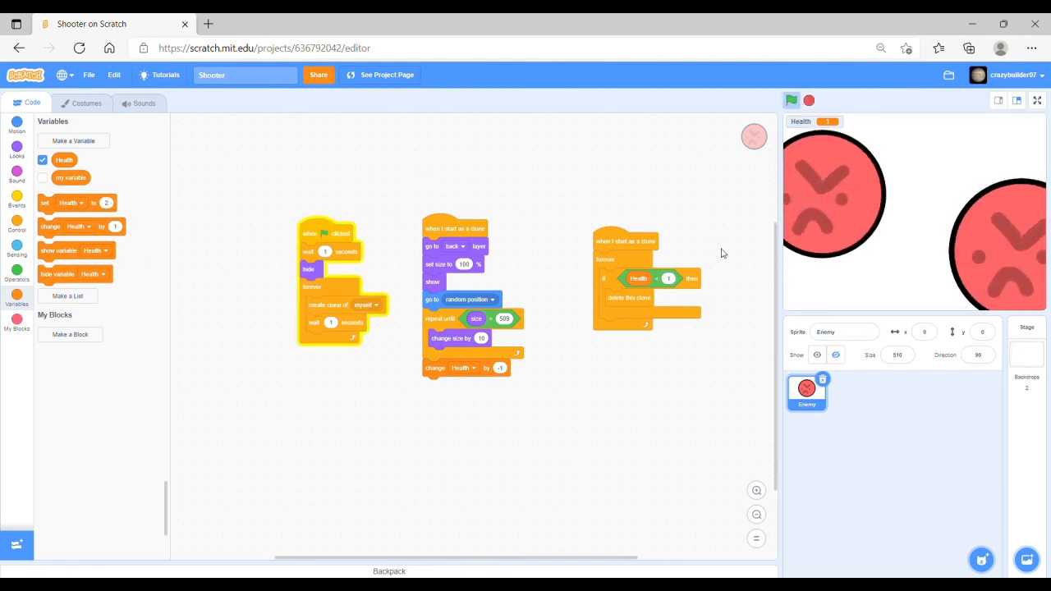
left_click(791, 100)
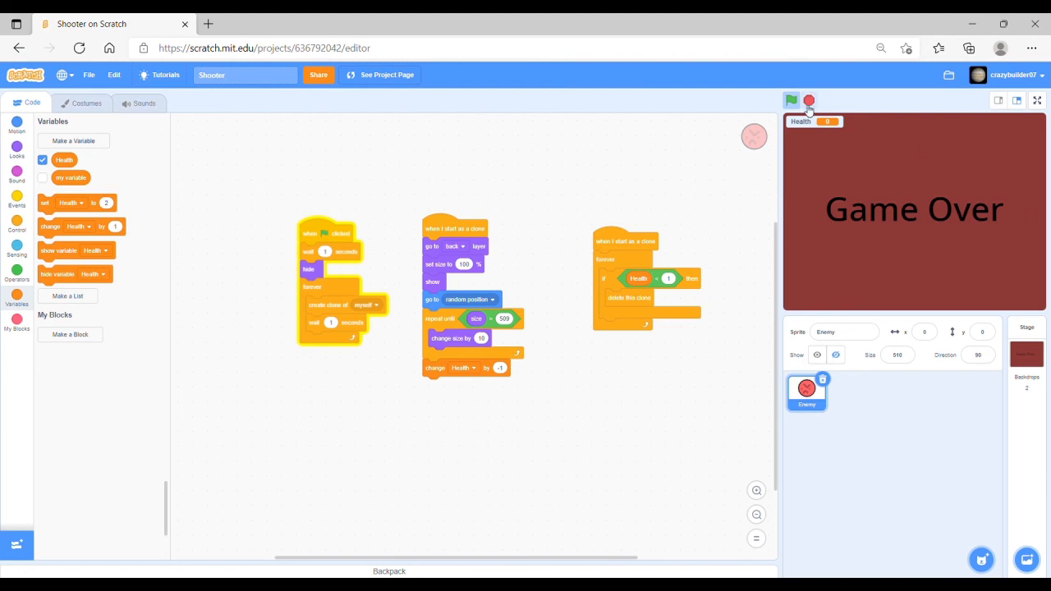
left_click(790, 100)
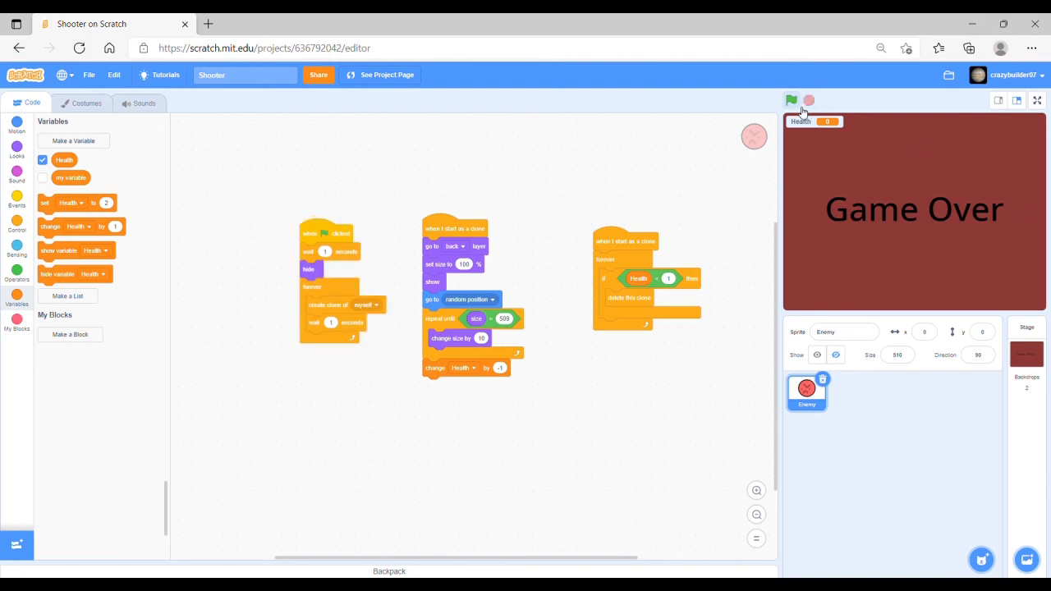